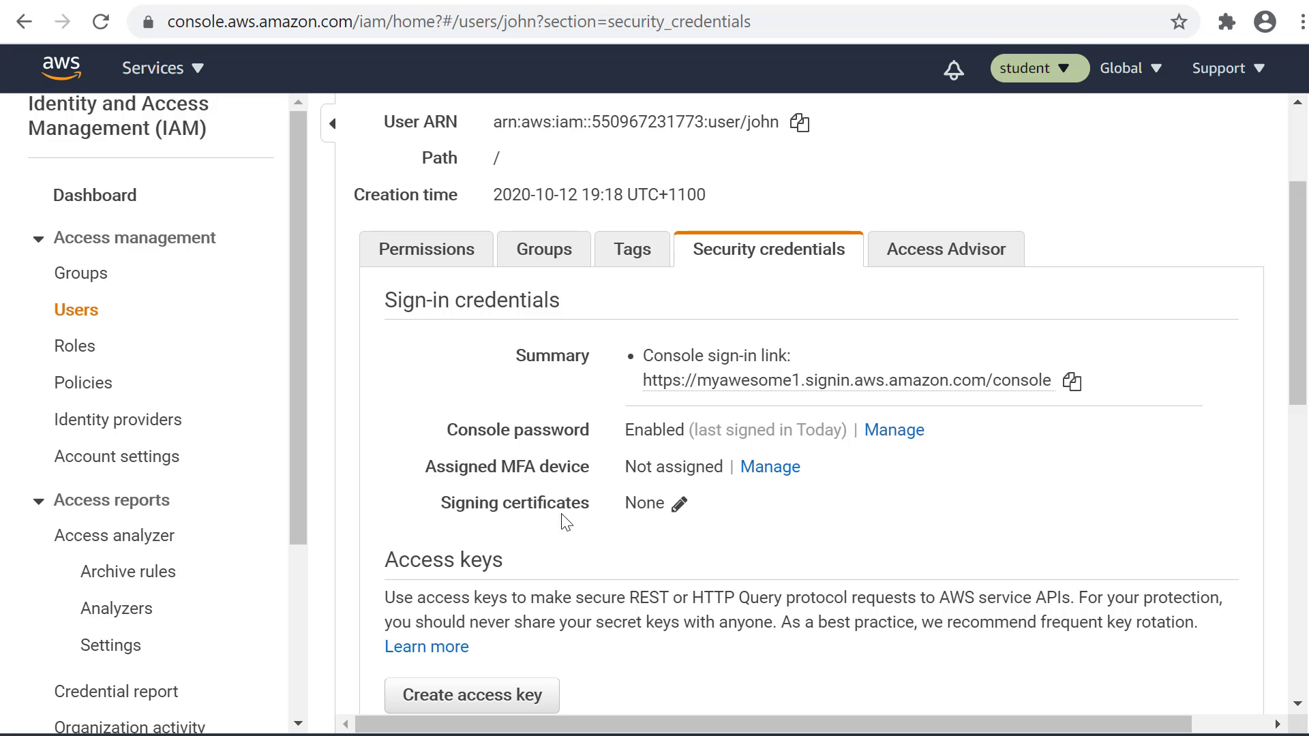
mouse_move(597, 476)
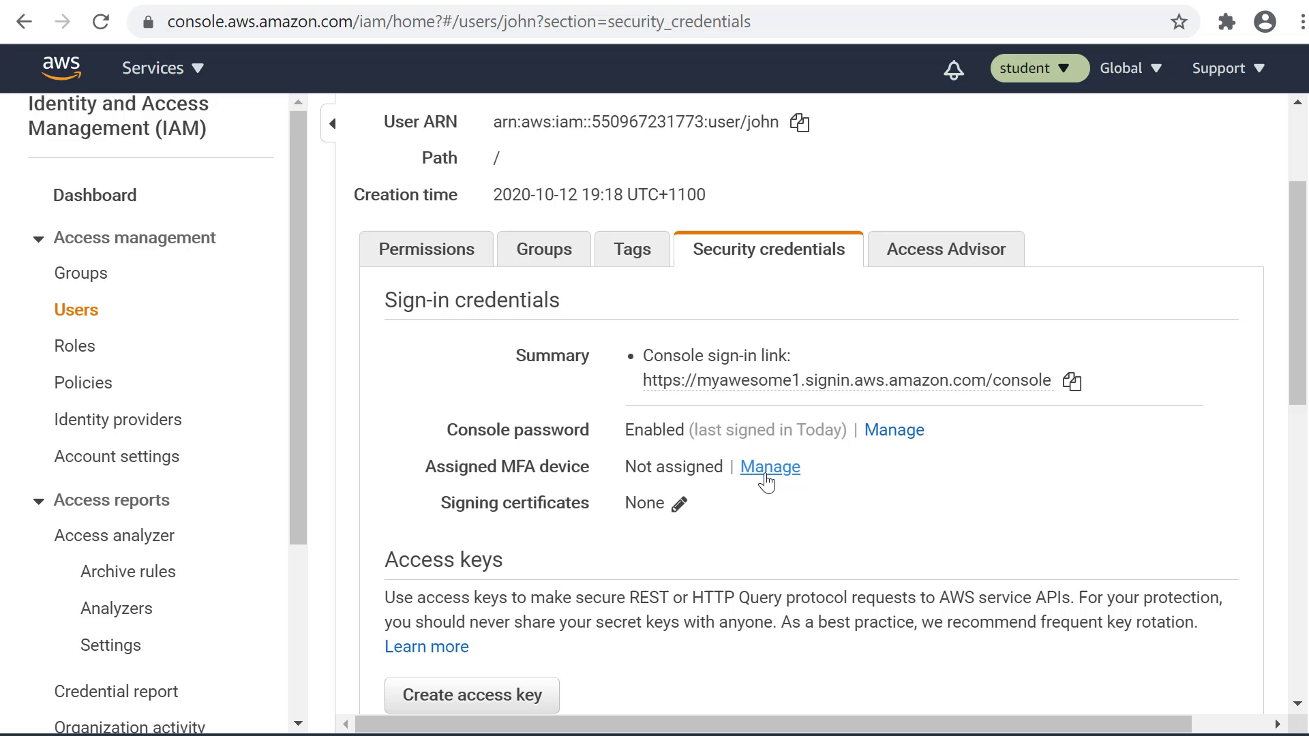
Start managing john's assigned MFA device and choose the Virtual MFA device type
click(769, 466)
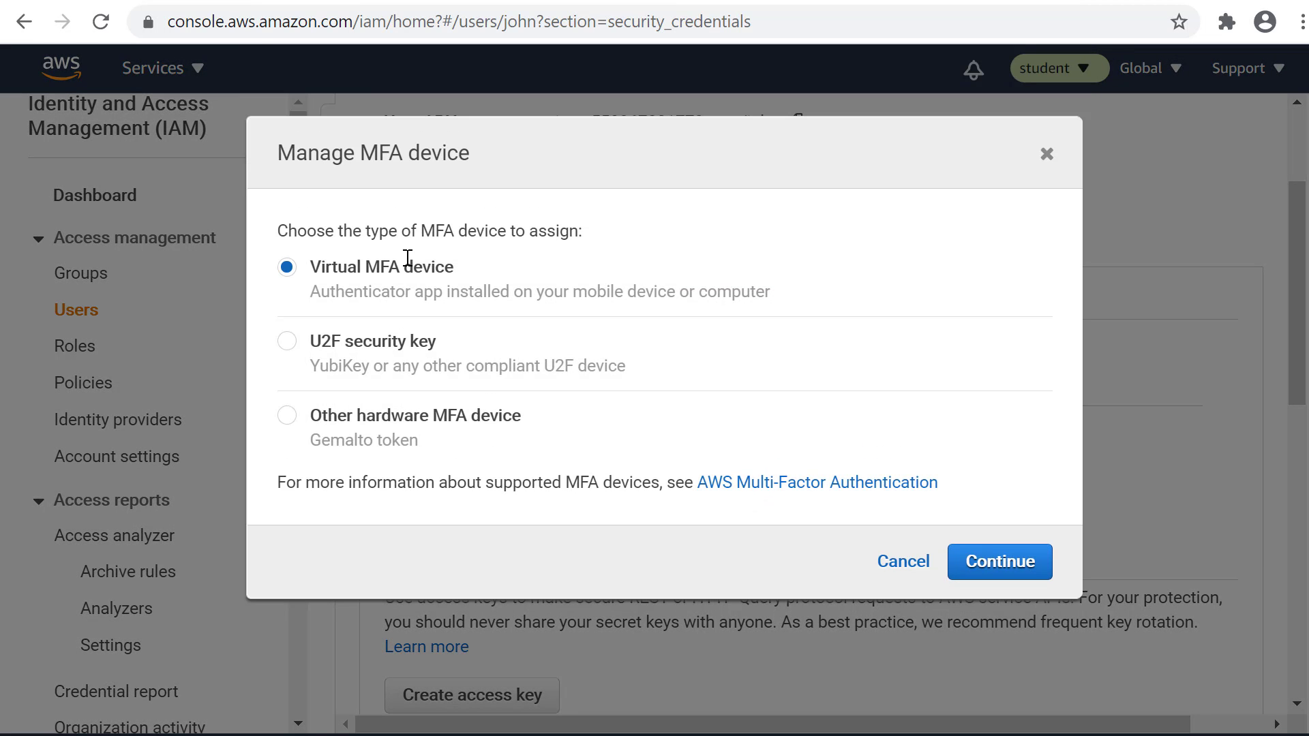
mouse_move(408, 259)
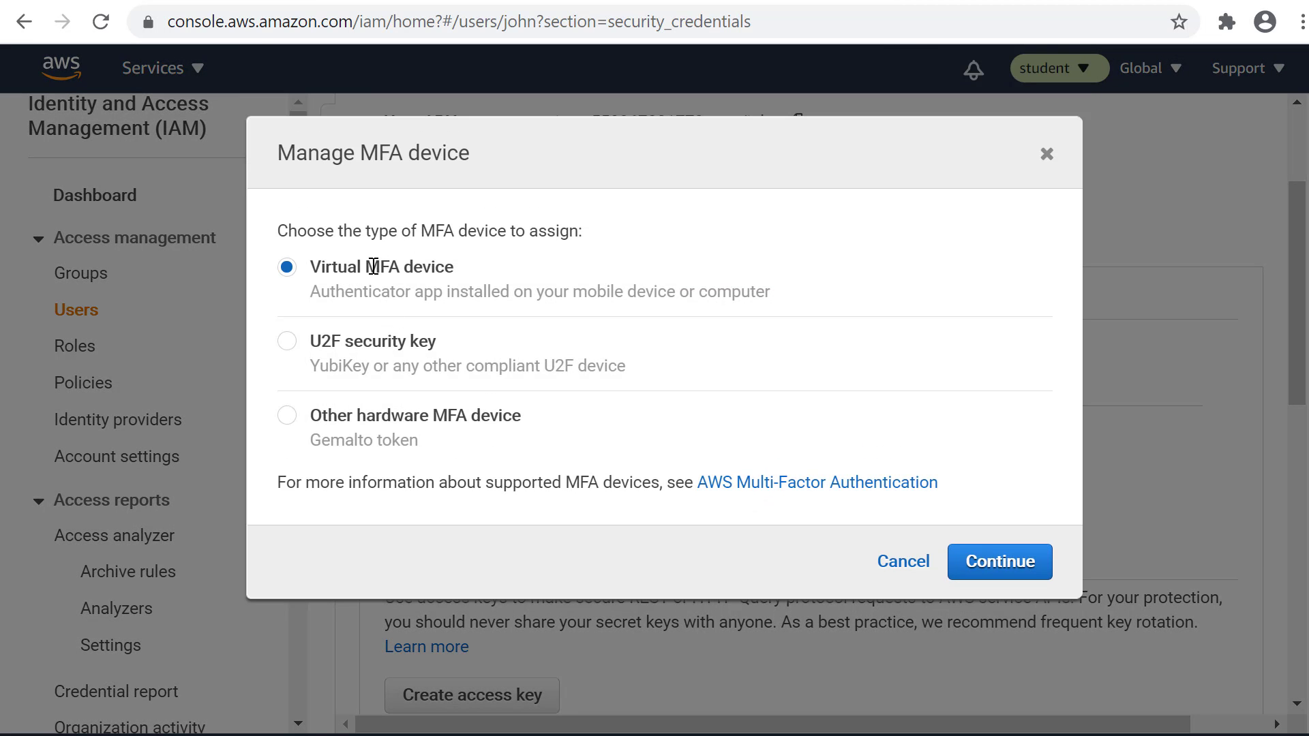
mouse_move(599, 407)
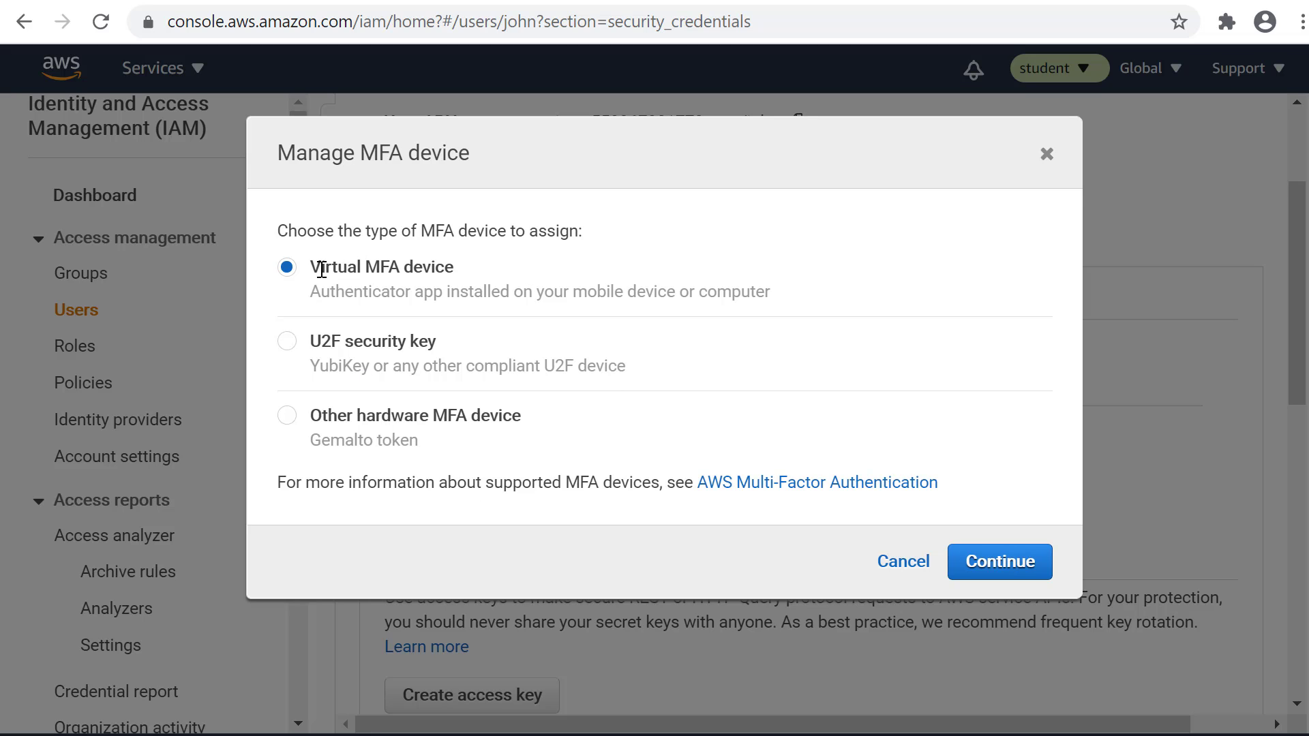
double_click(380, 267)
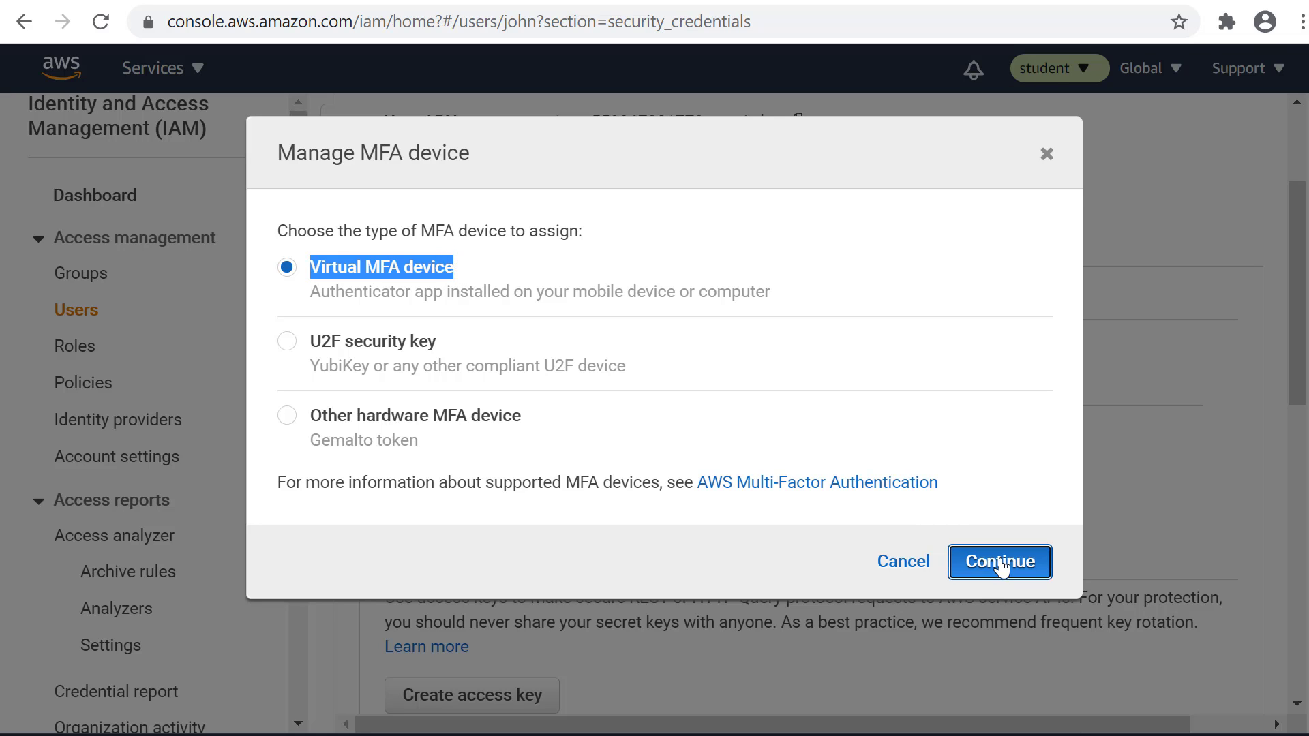
Continue with the virtual MFA device and reveal its QR code above the code fields
click(999, 561)
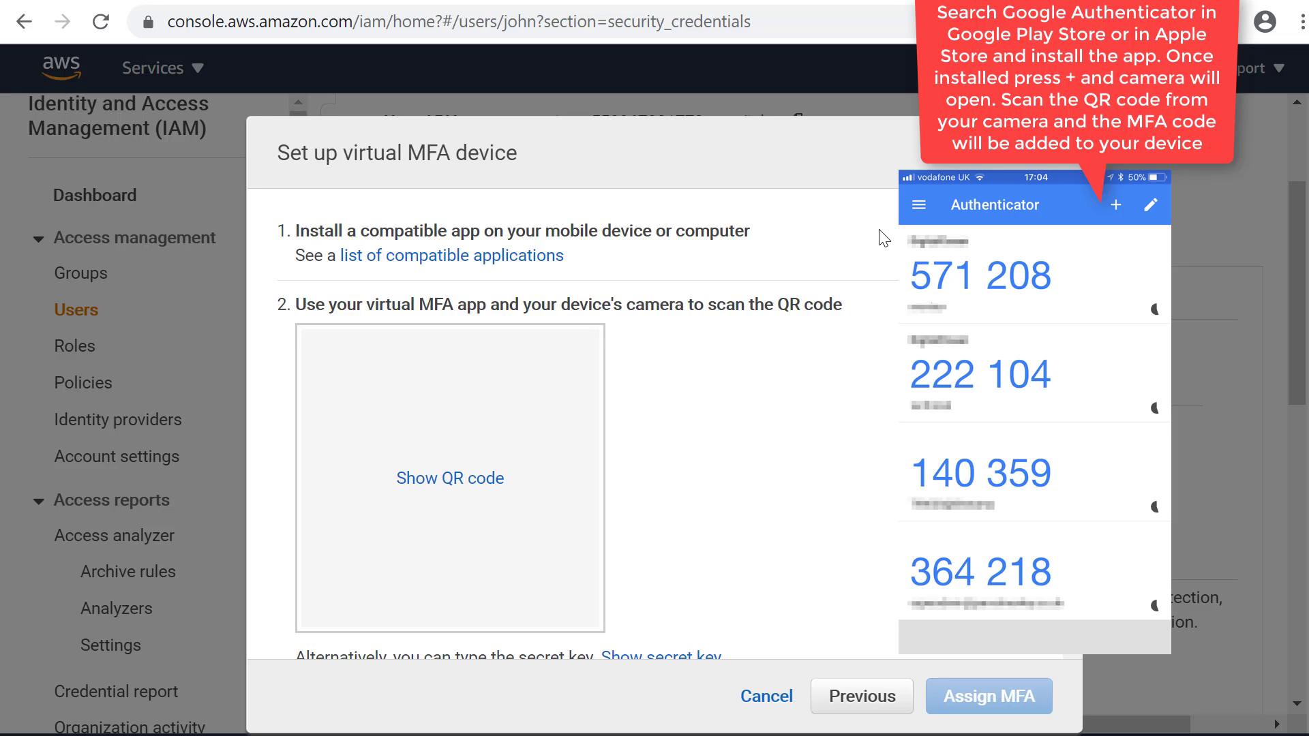
mouse_move(685, 443)
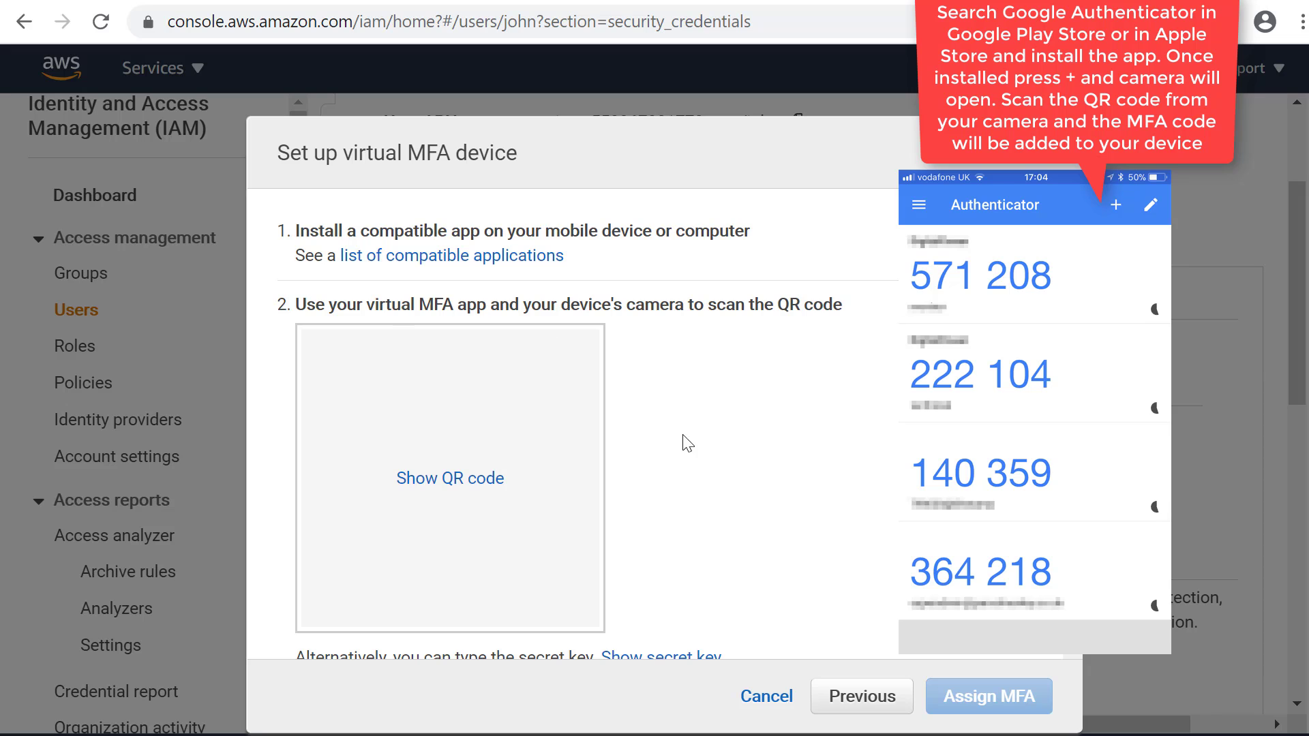
mouse_move(379, 349)
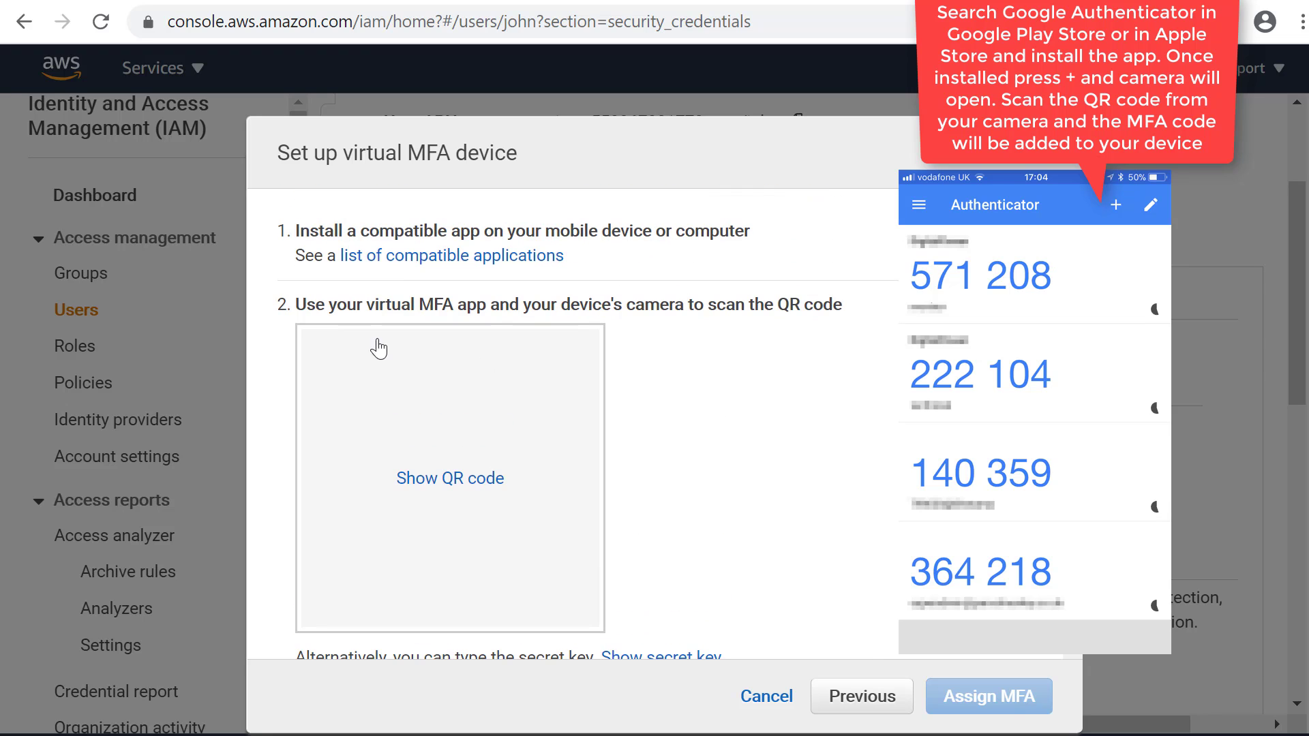
click(450, 477)
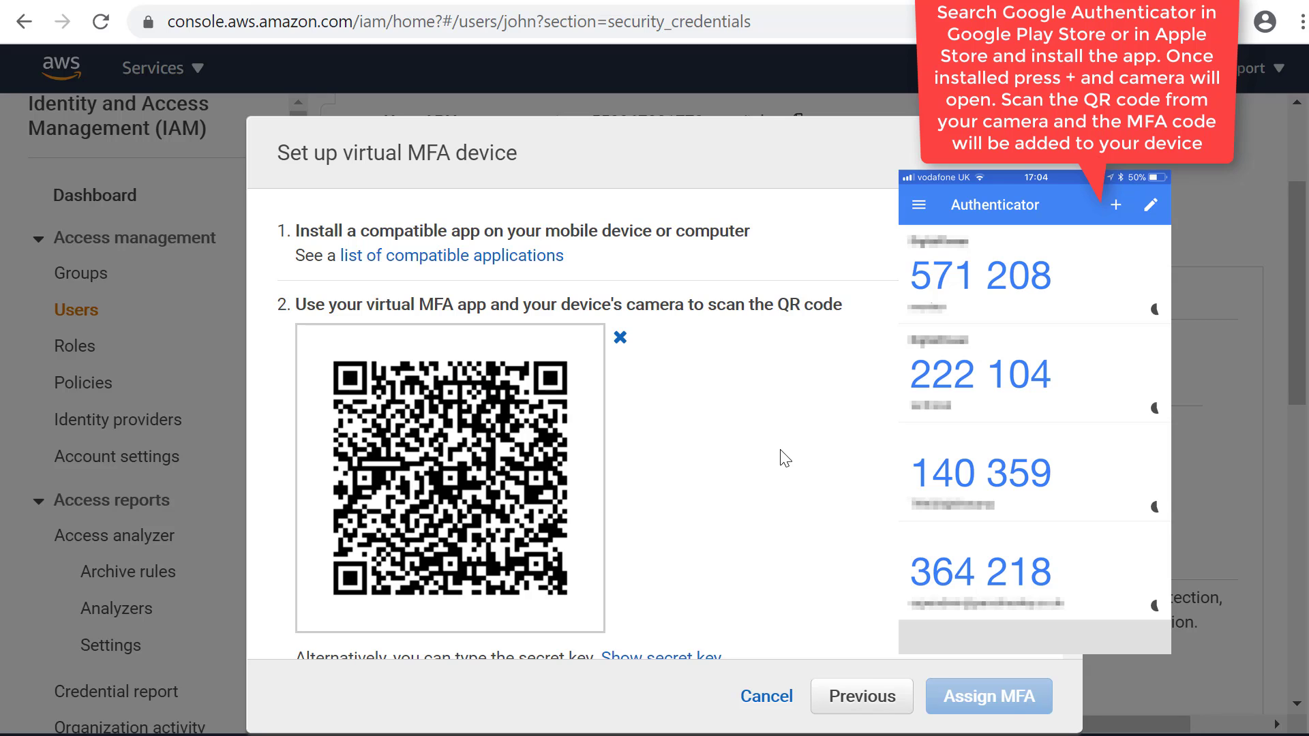
mouse_move(793, 452)
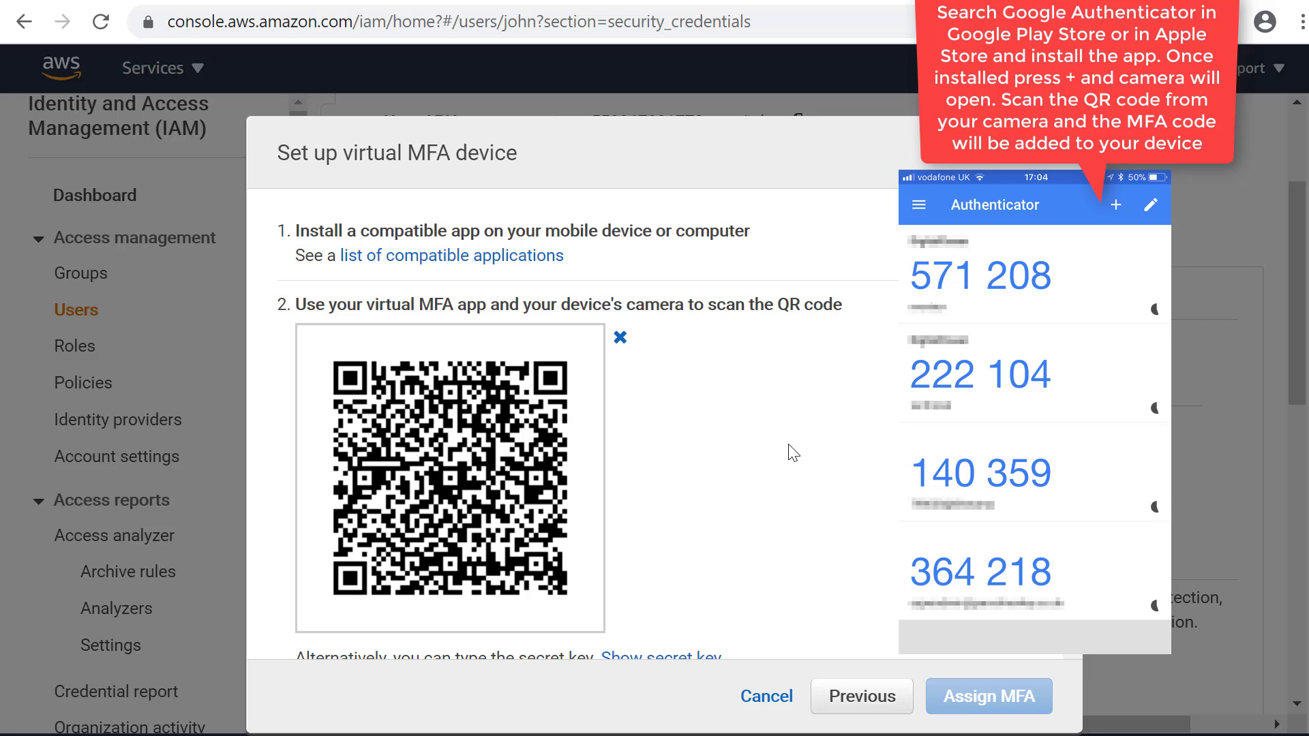
scroll(down, 3)
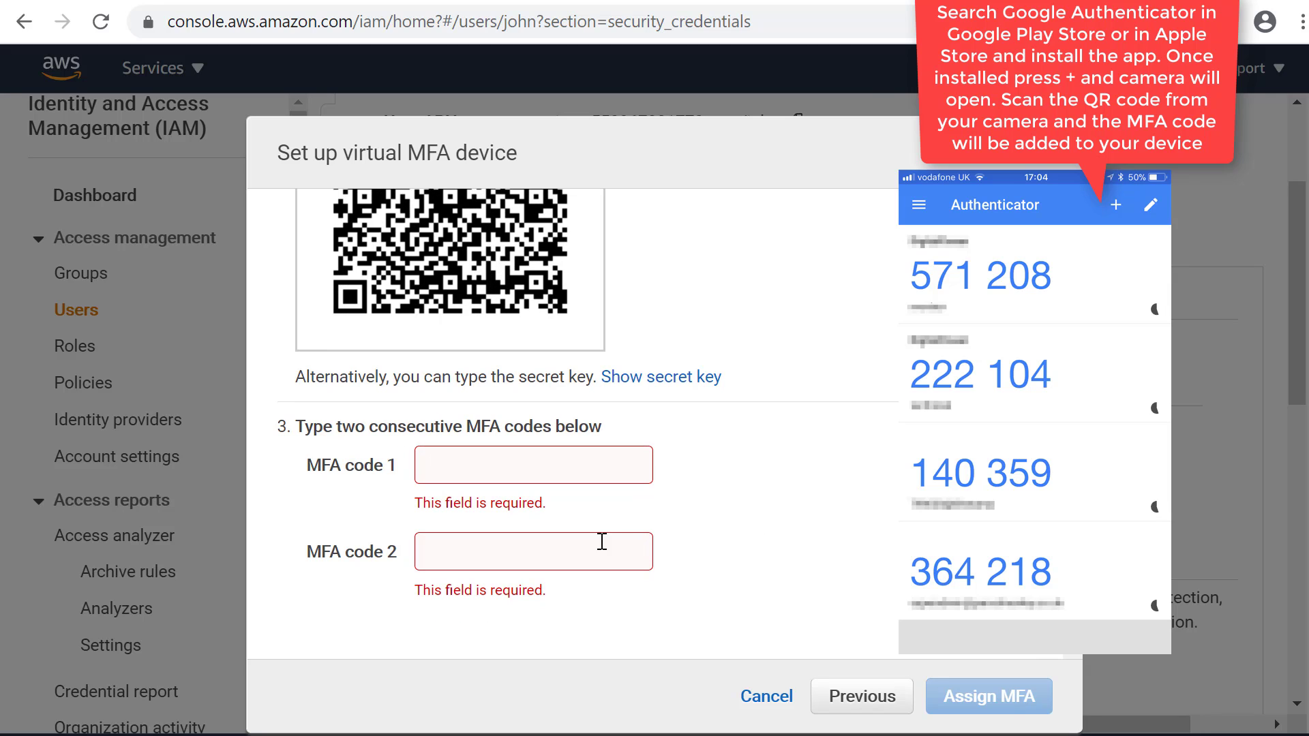
click(533, 465)
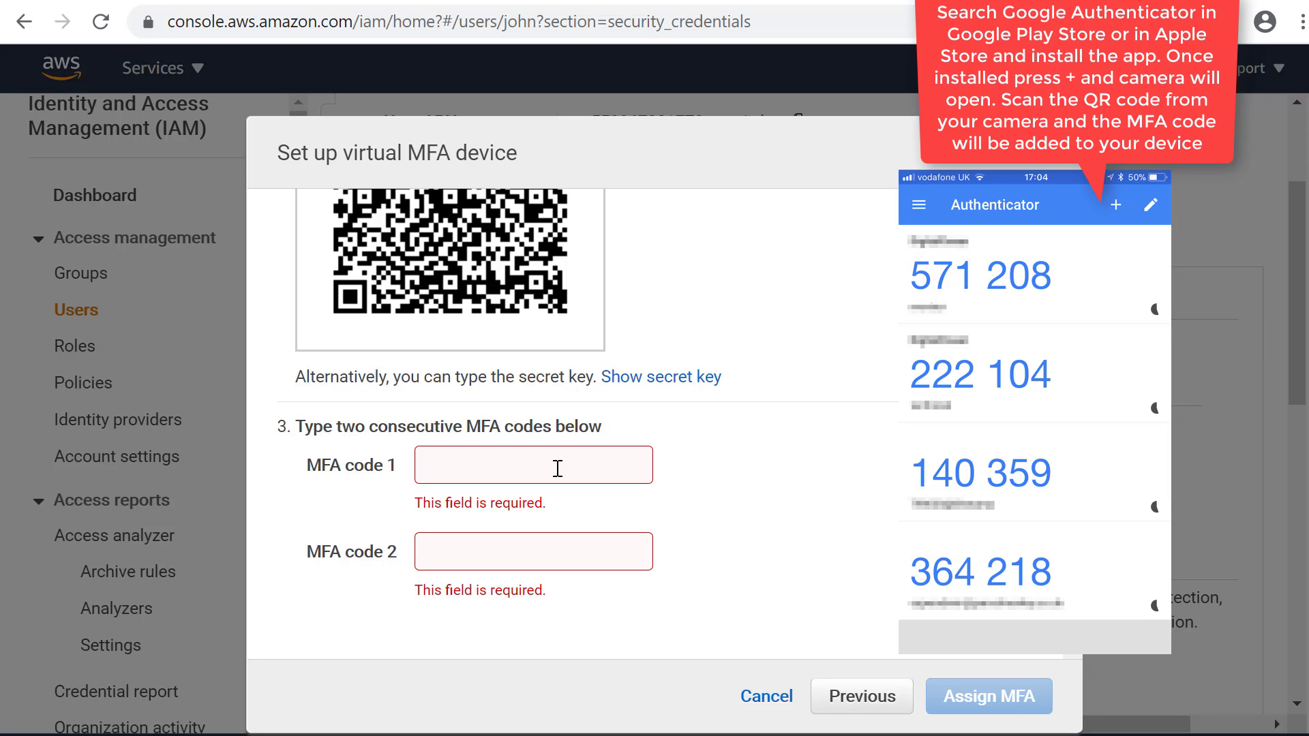
click(533, 465)
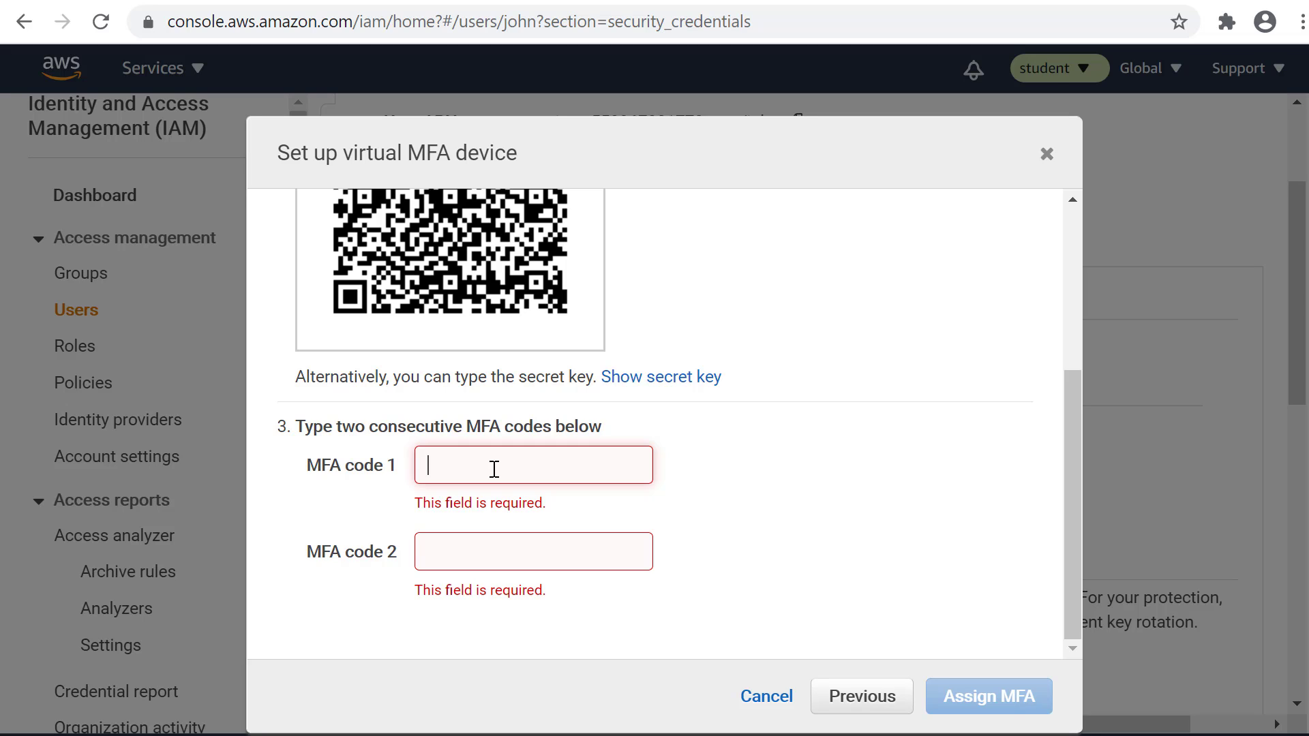
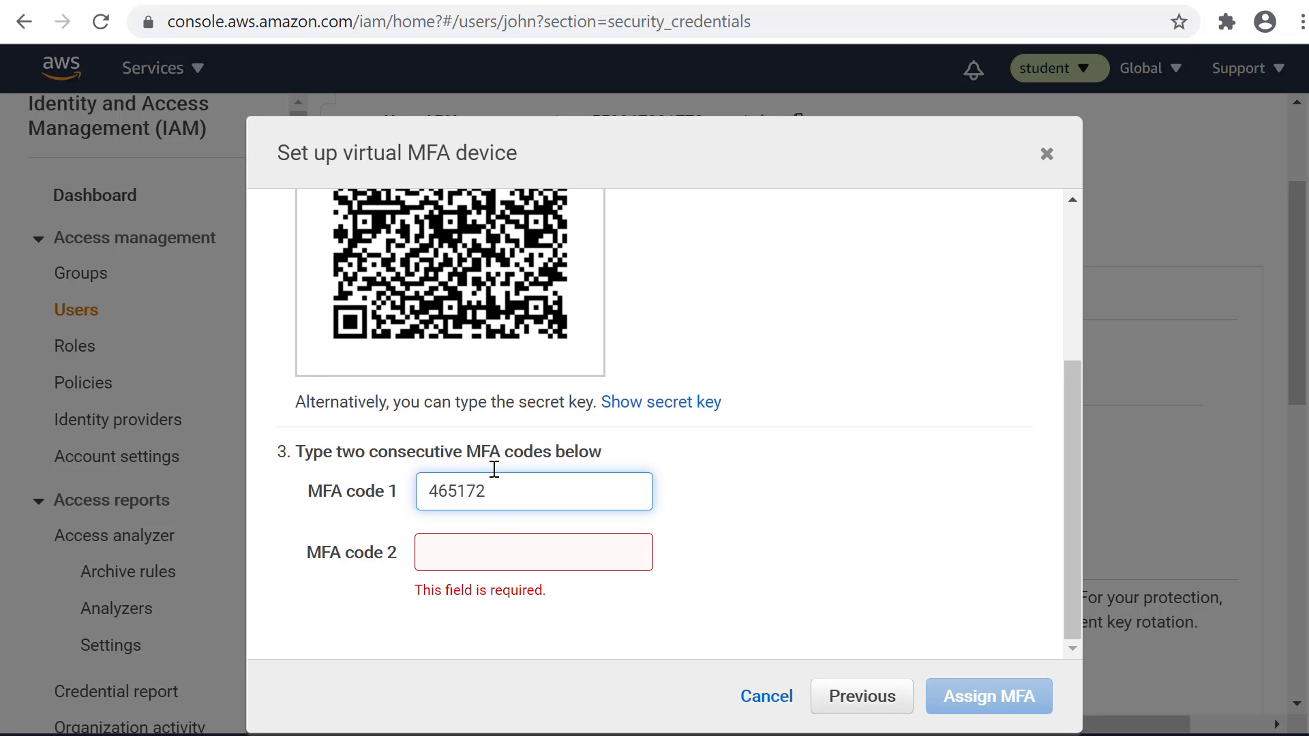
click(533, 552)
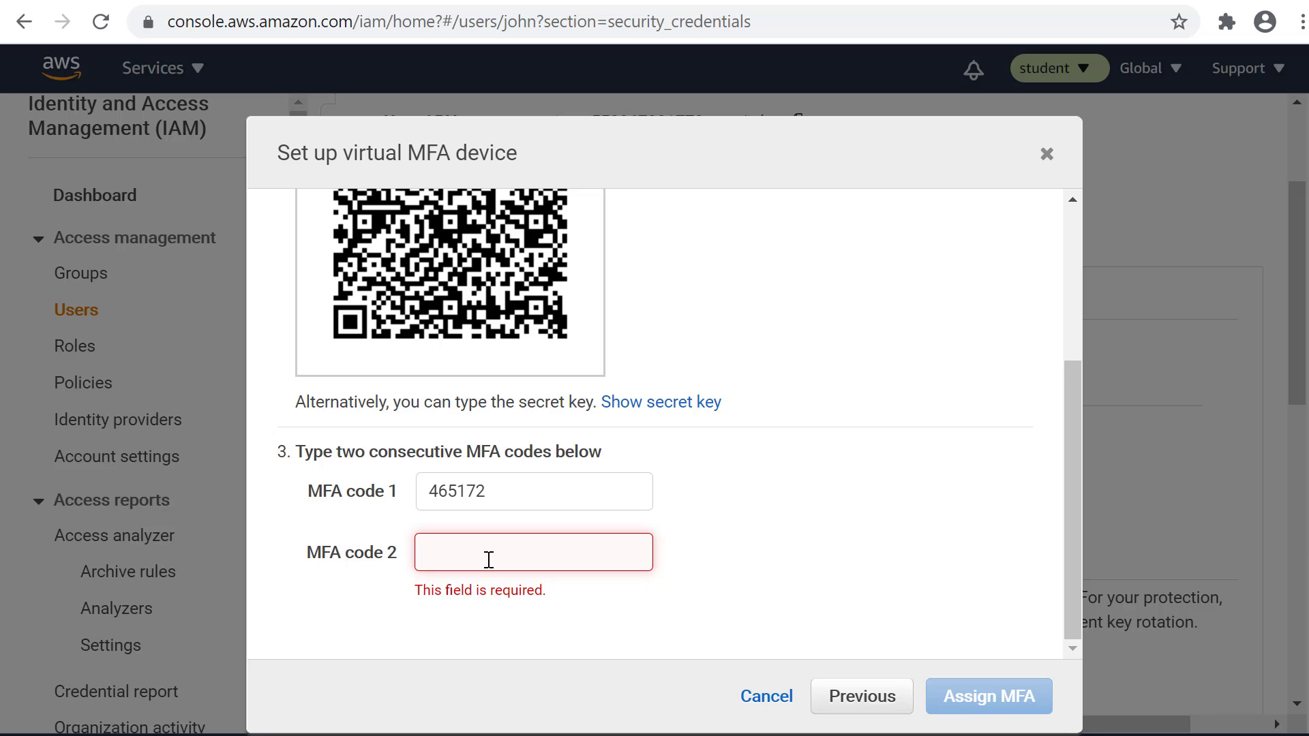
click(533, 551)
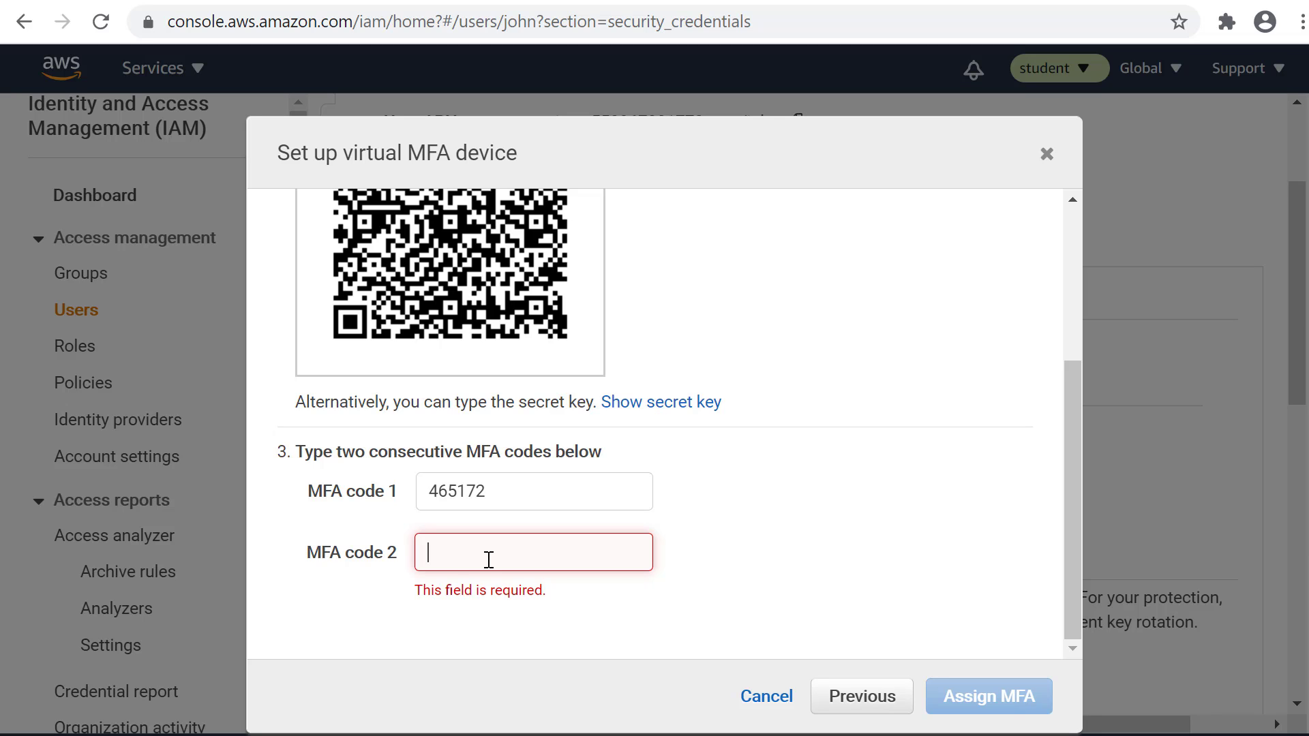
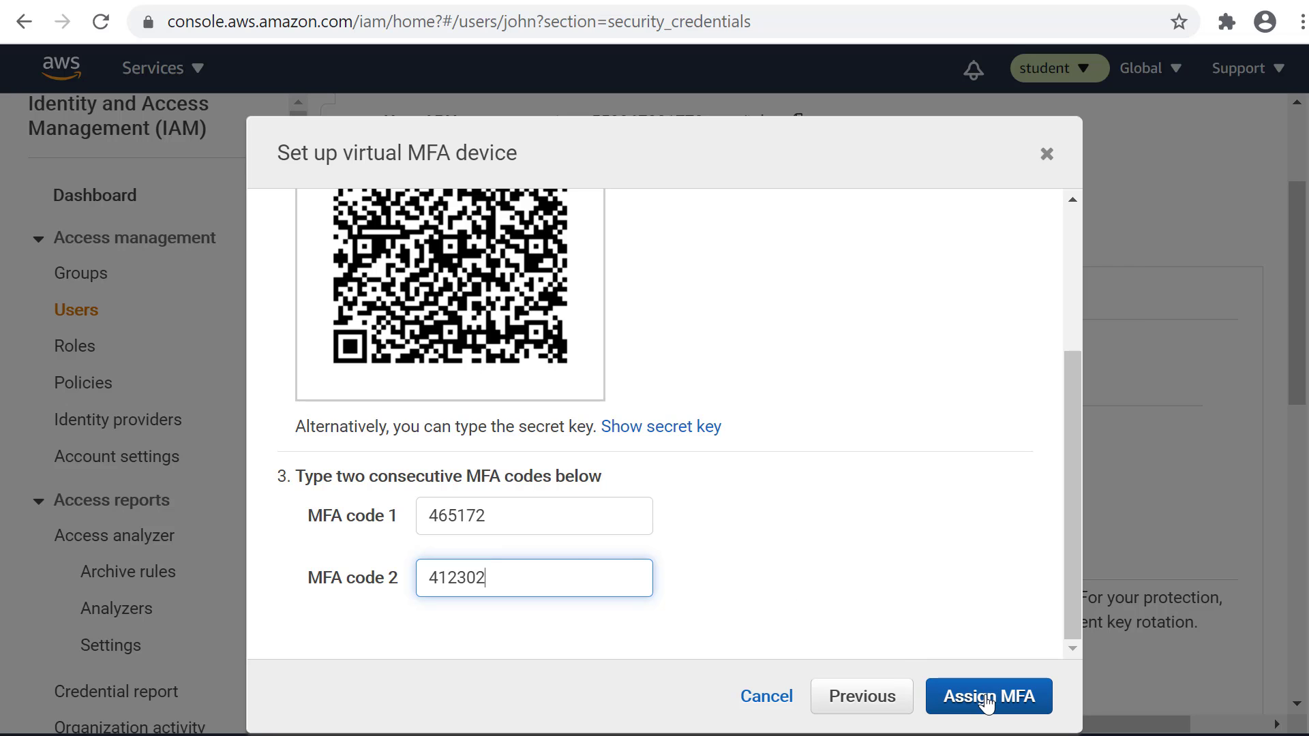
click(989, 696)
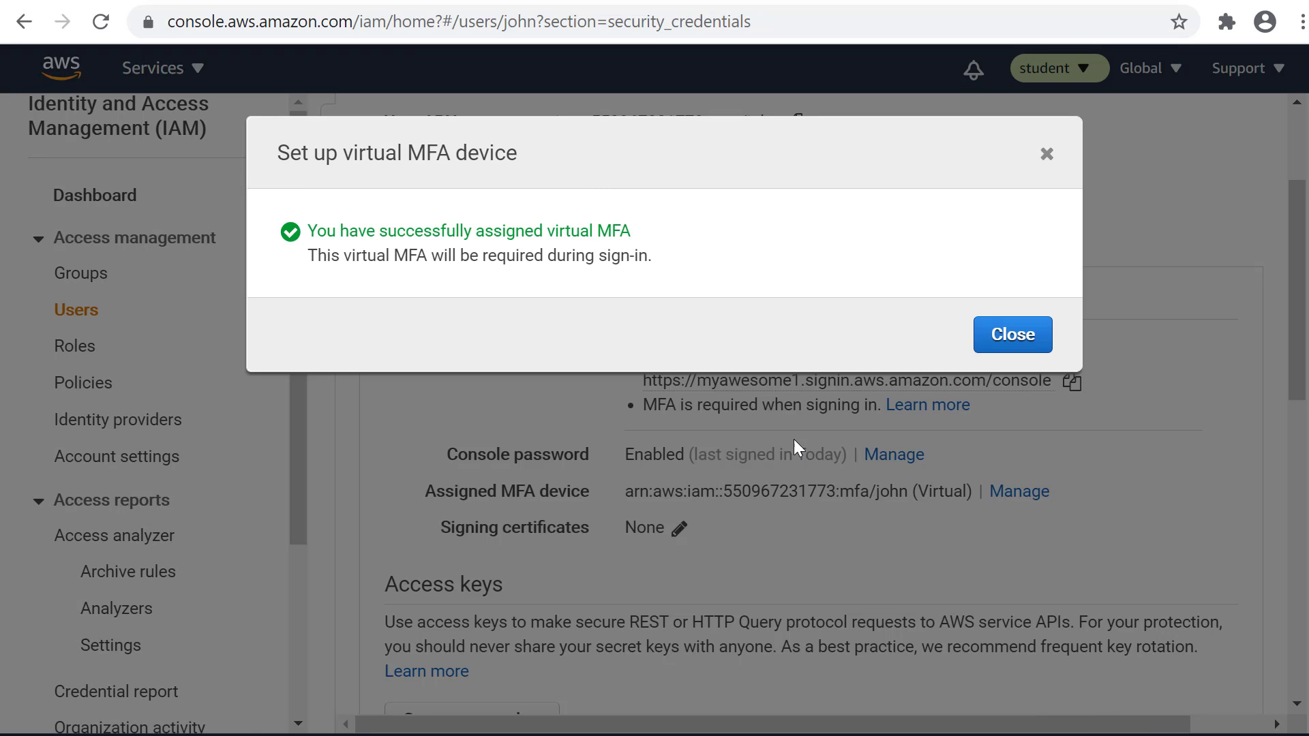
mouse_move(864, 280)
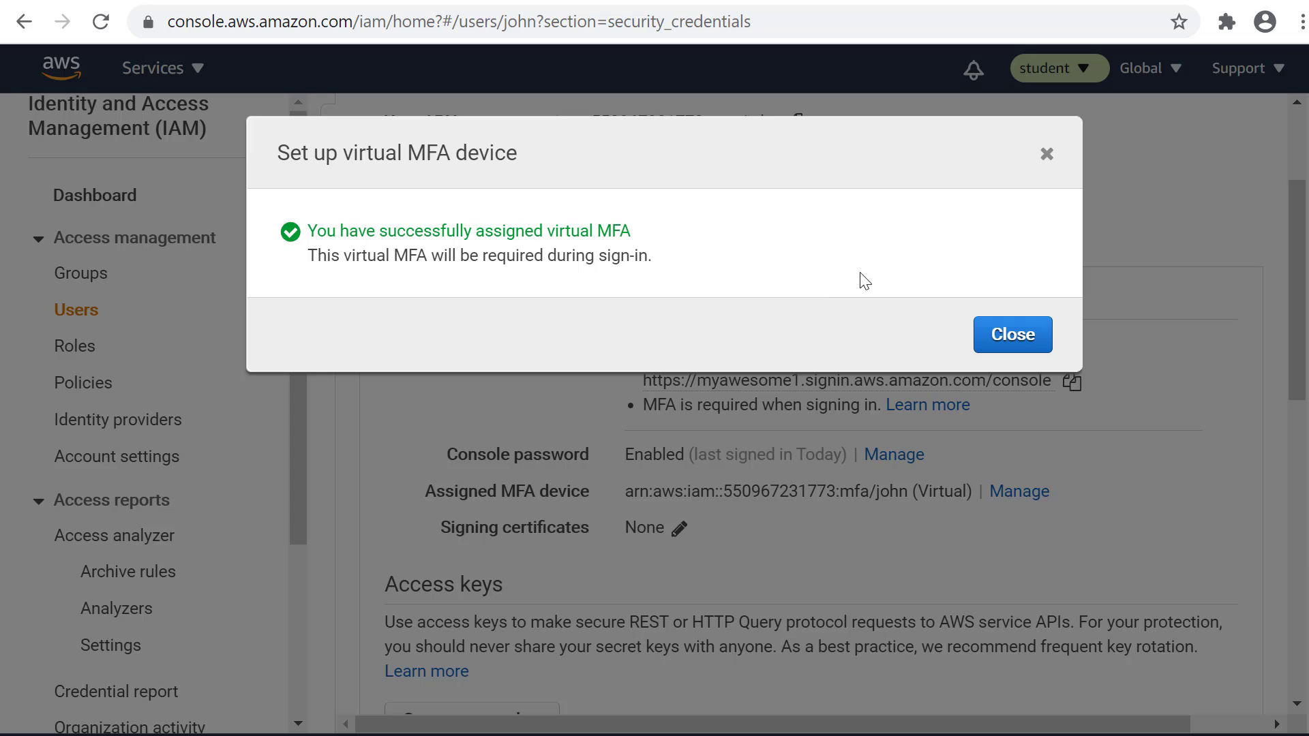
Dismiss the MFA success confirmation and follow the account's console sign-in link
click(1012, 334)
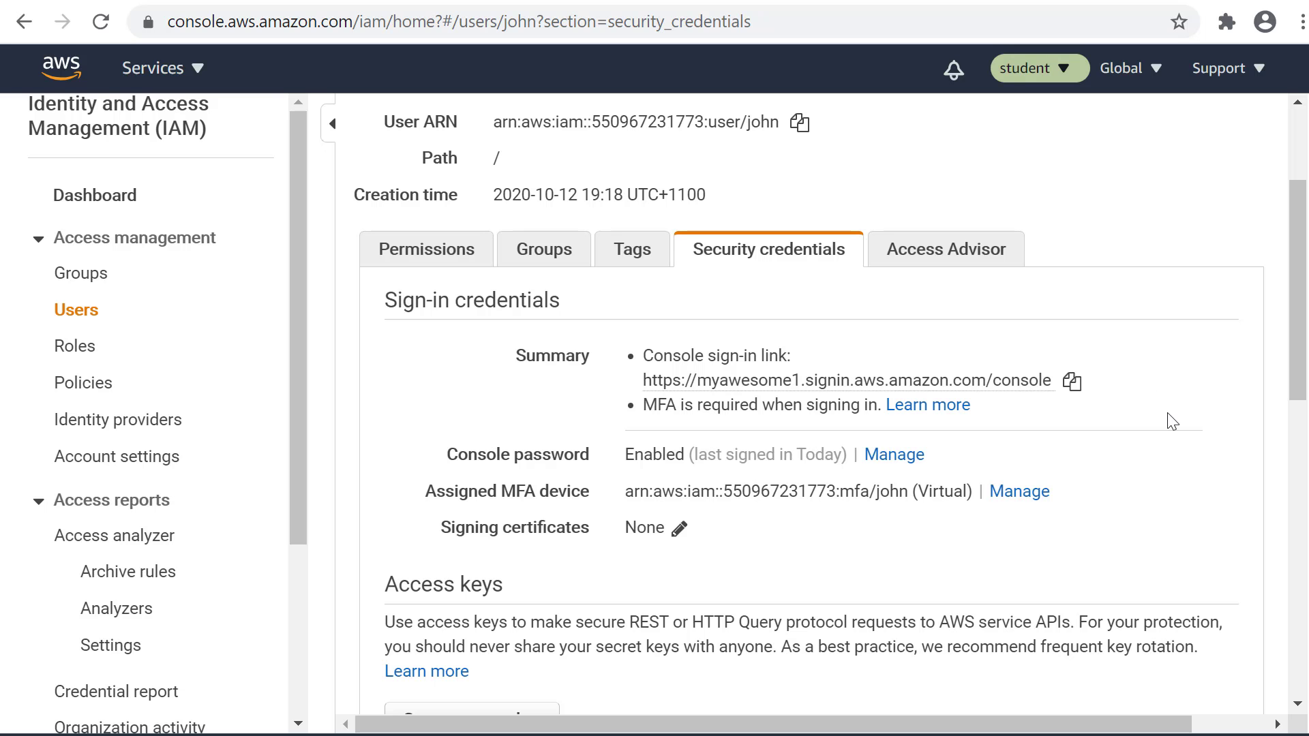
mouse_move(999, 514)
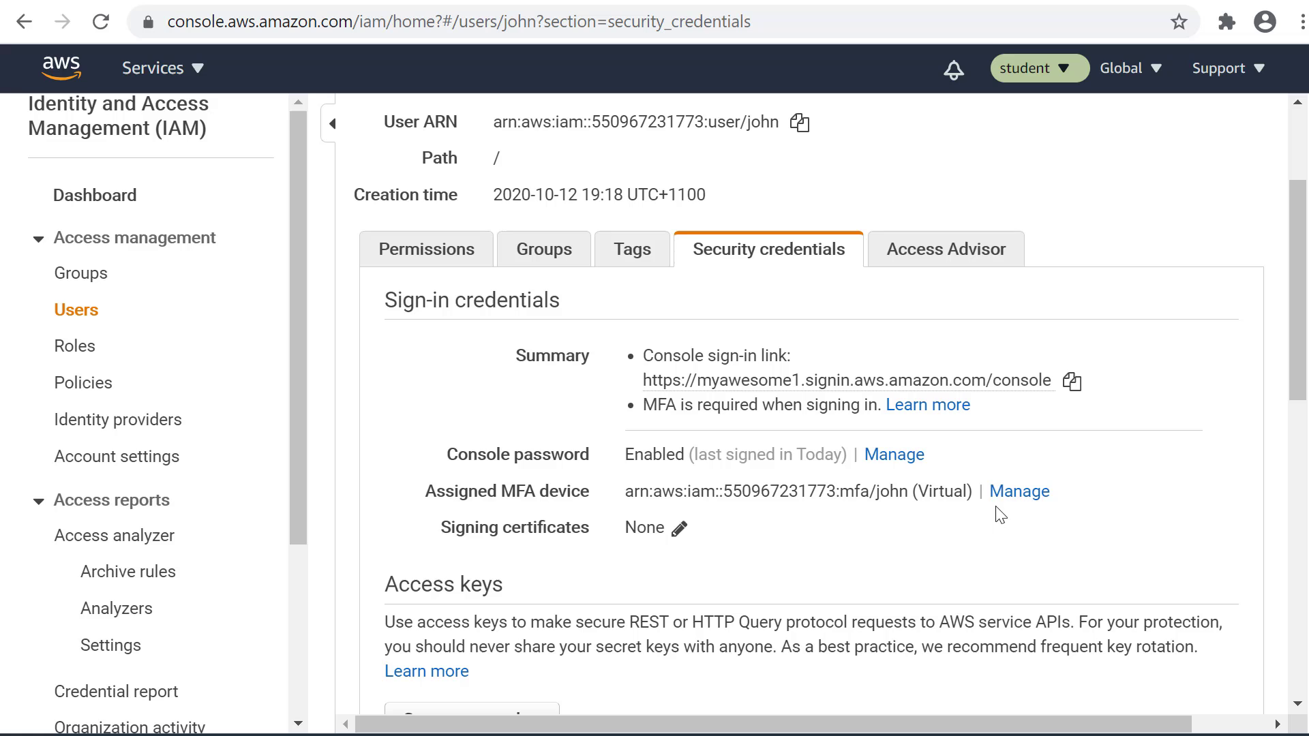
mouse_move(982, 602)
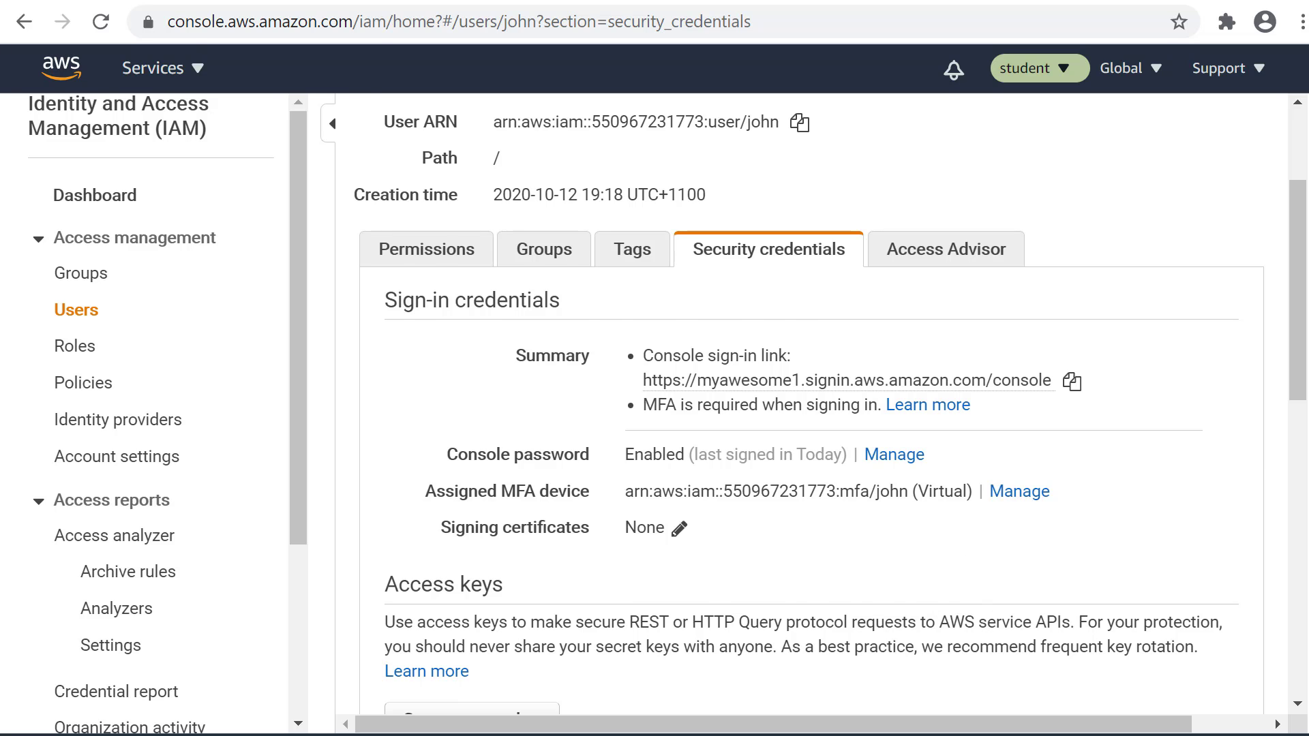
click(1037, 67)
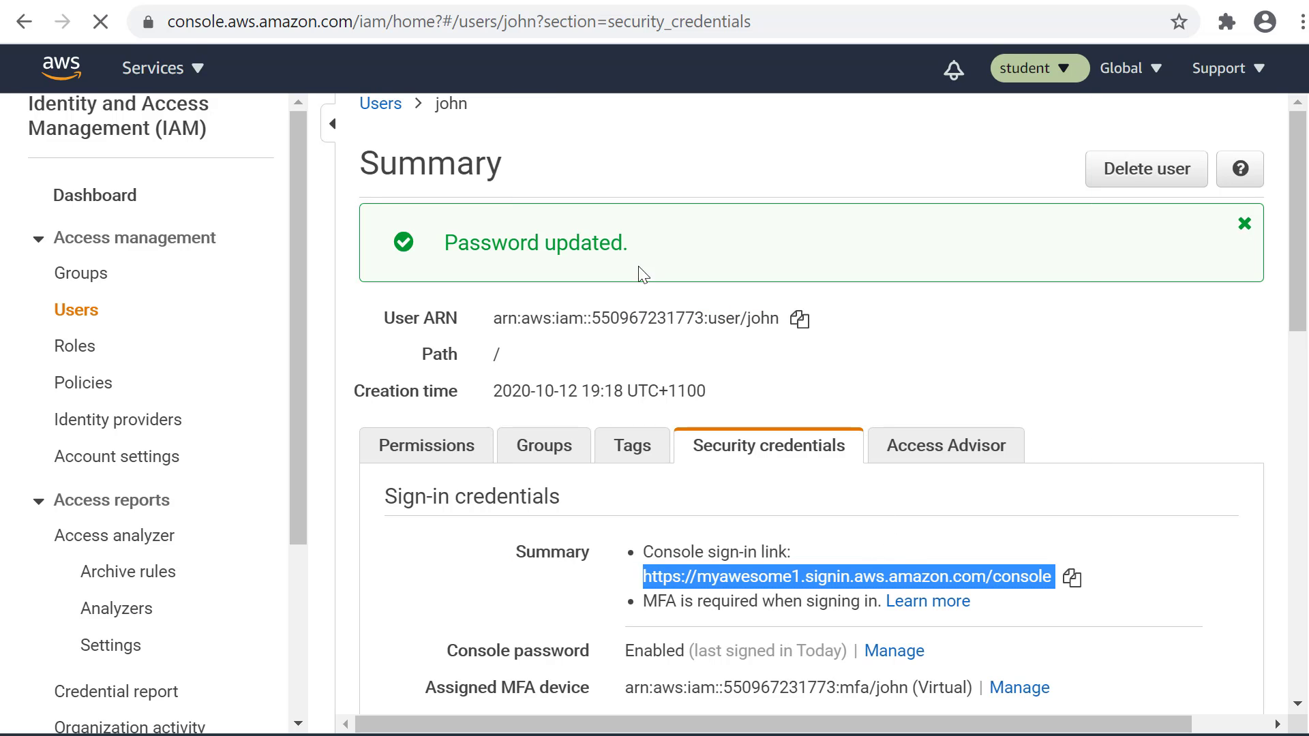
Sign in to the myawesome1 account as john with his password
click(843, 577)
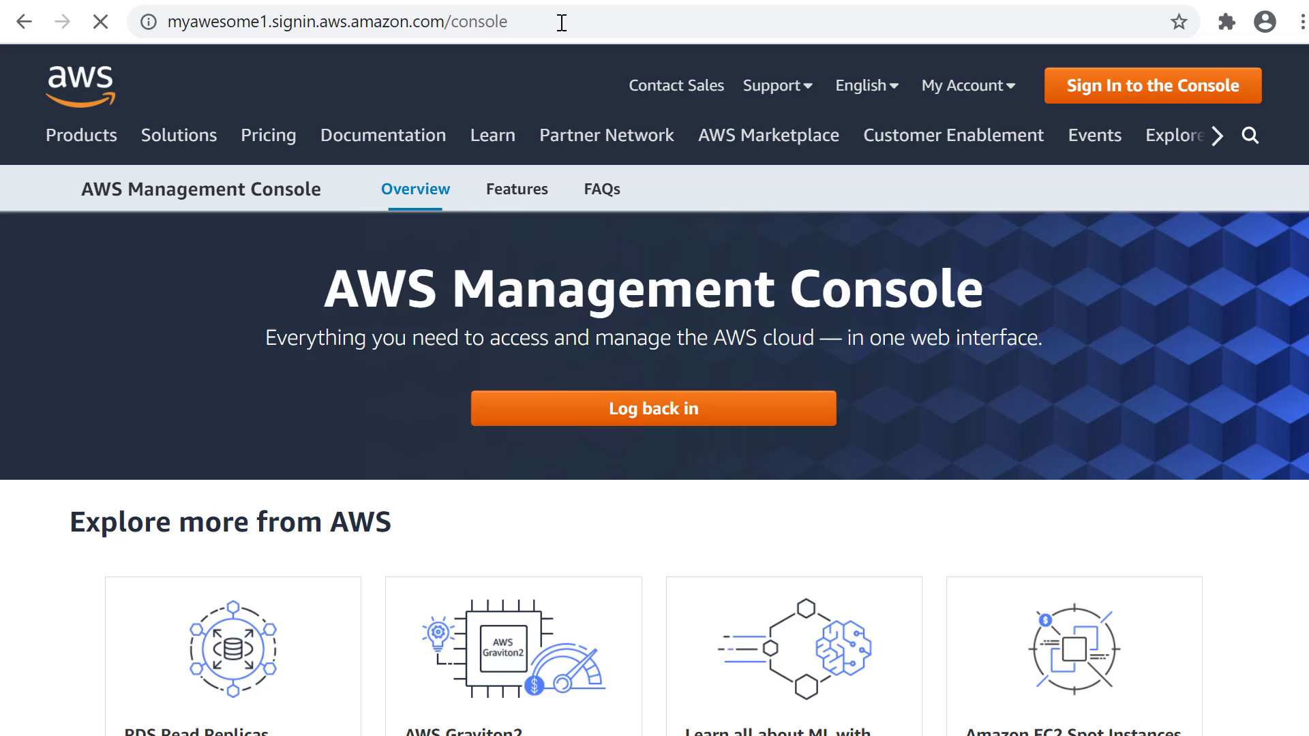
click(654, 408)
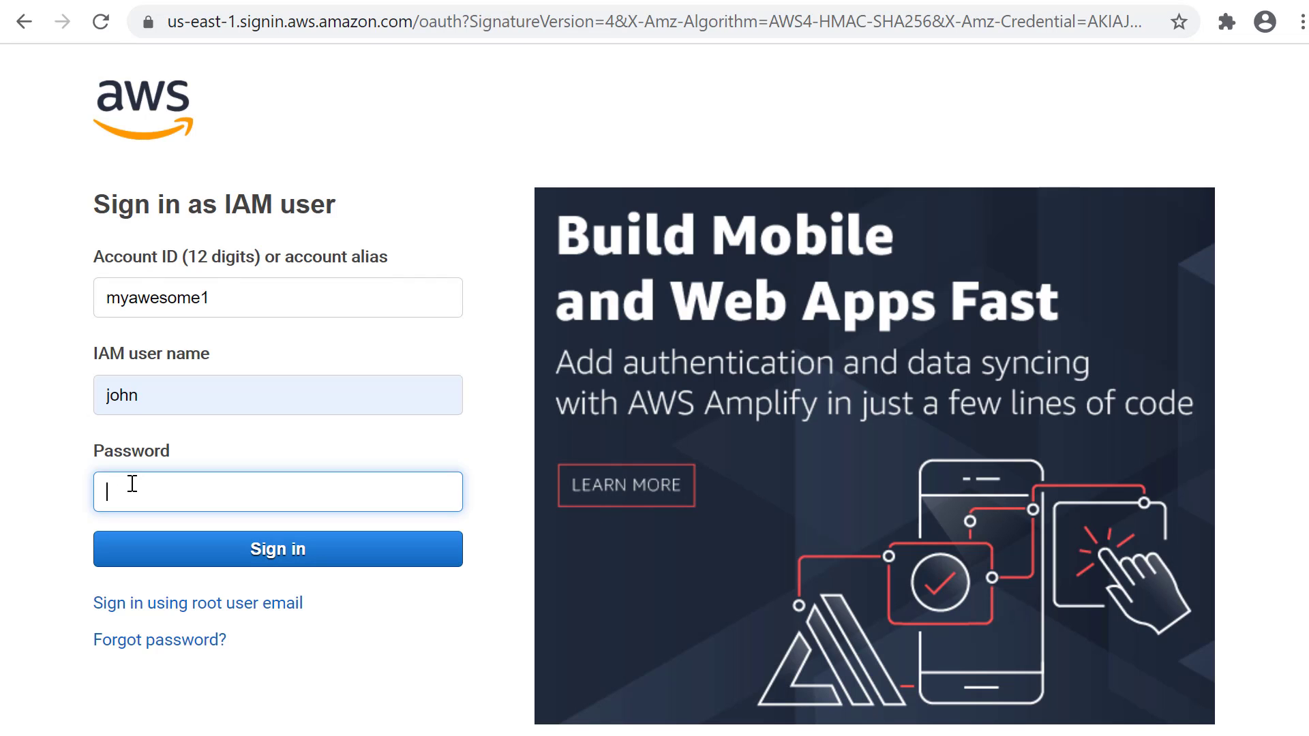
click(277, 549)
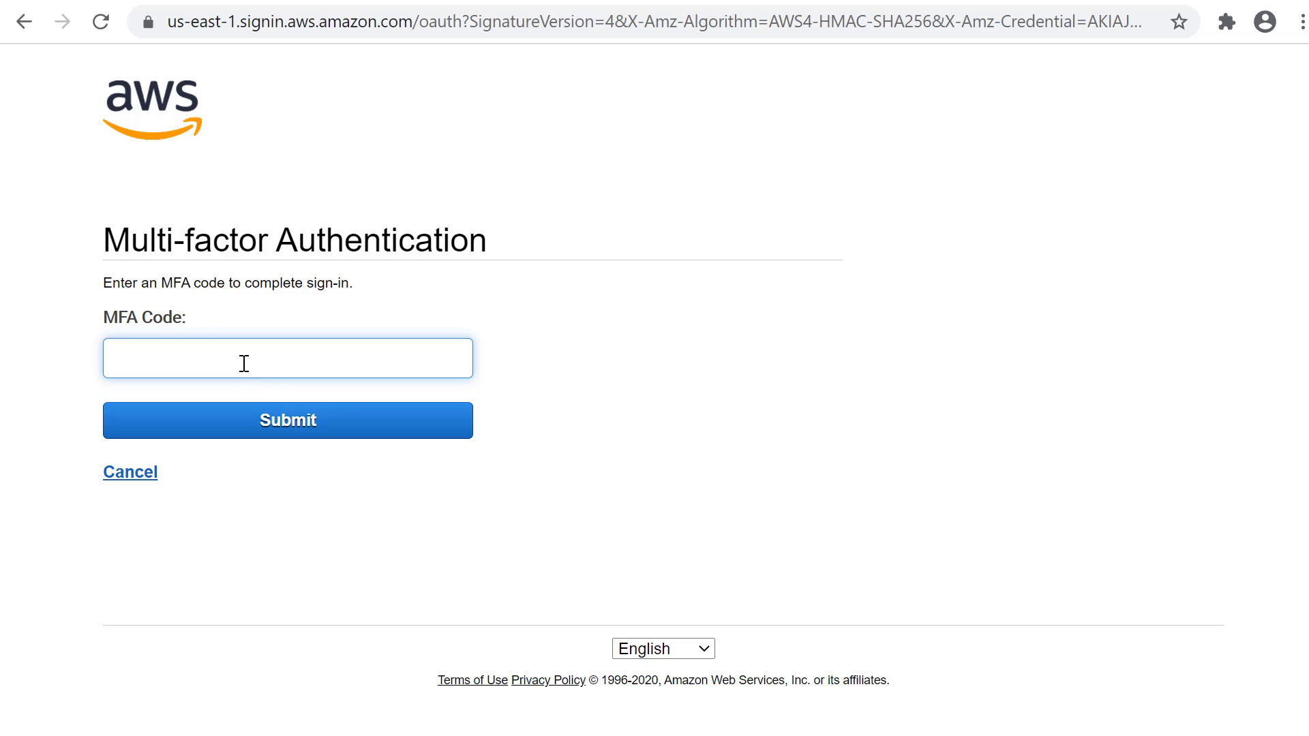
mouse_move(231, 353)
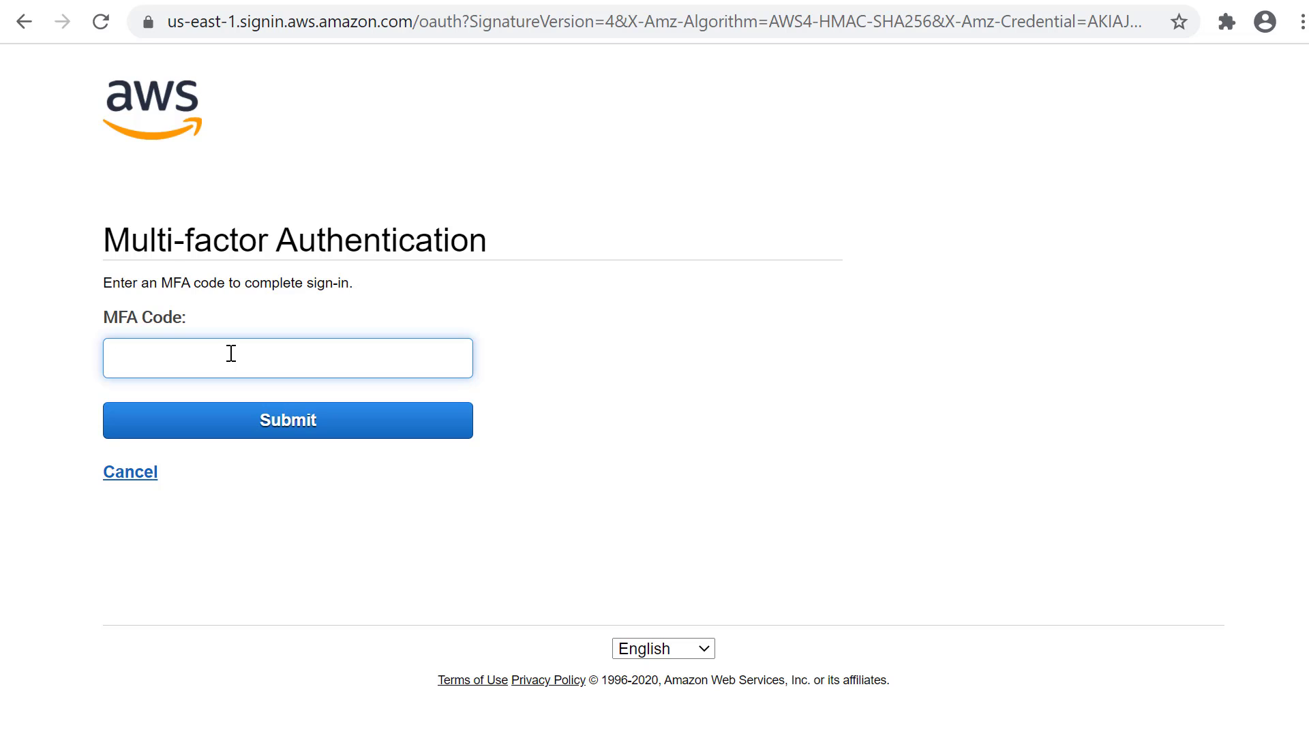
click(286, 357)
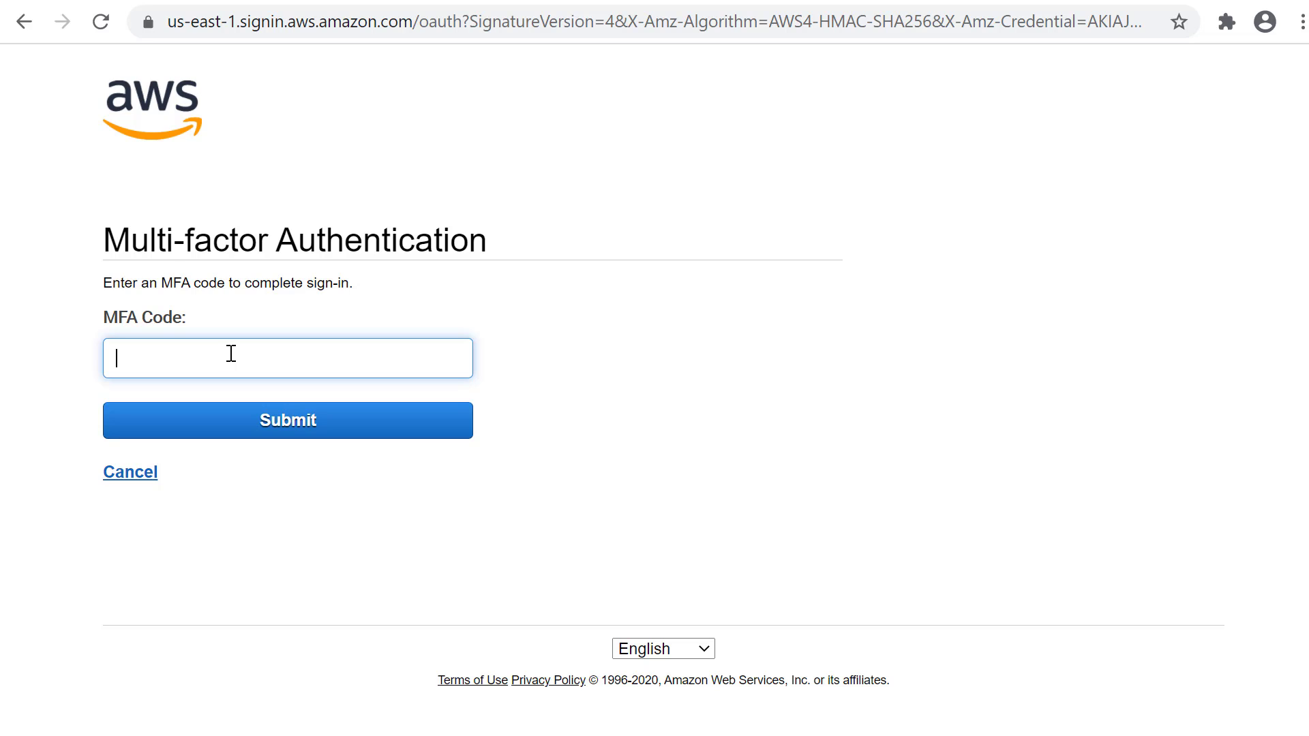
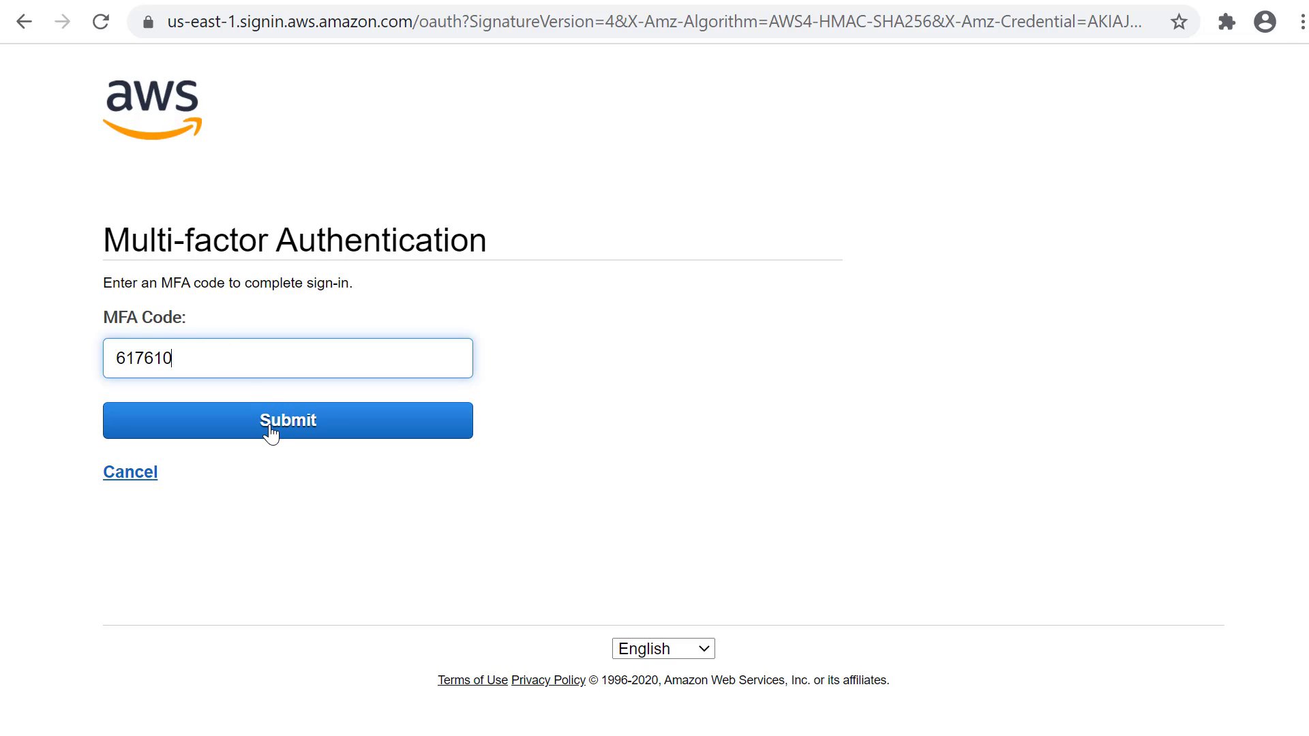
click(287, 420)
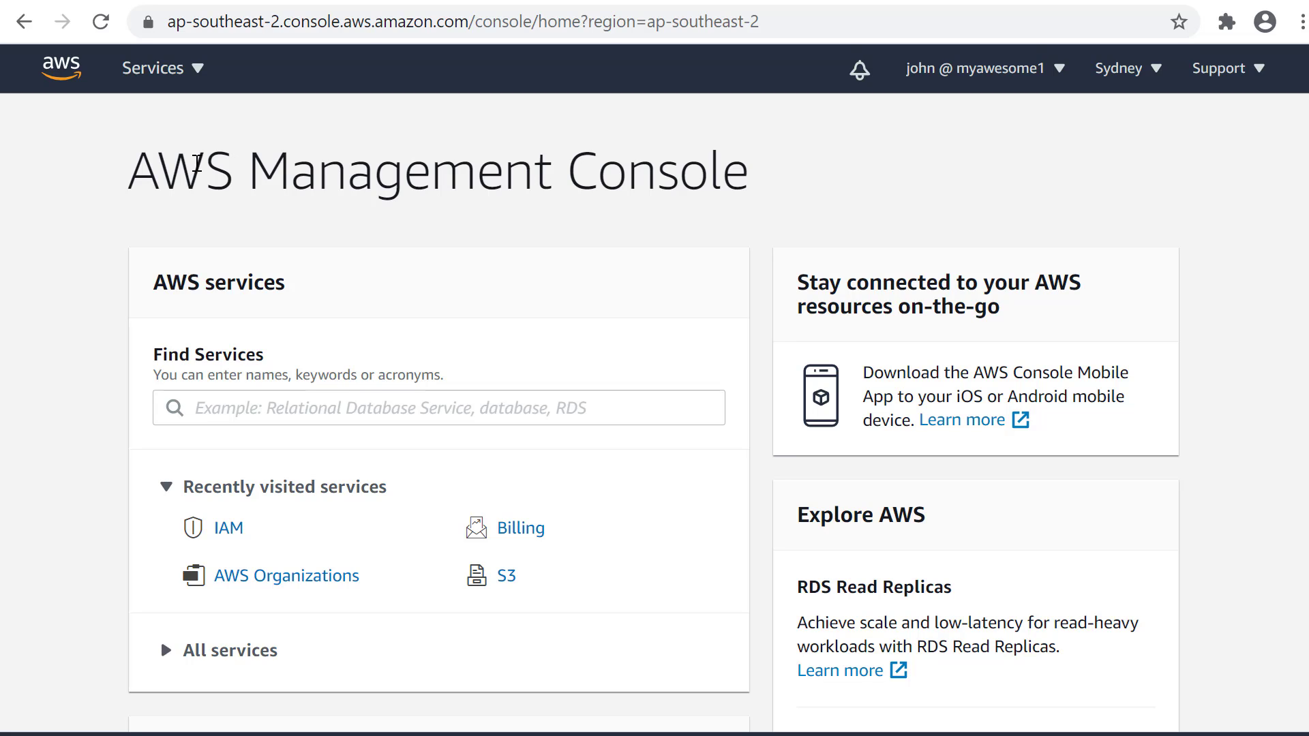
mouse_move(379, 186)
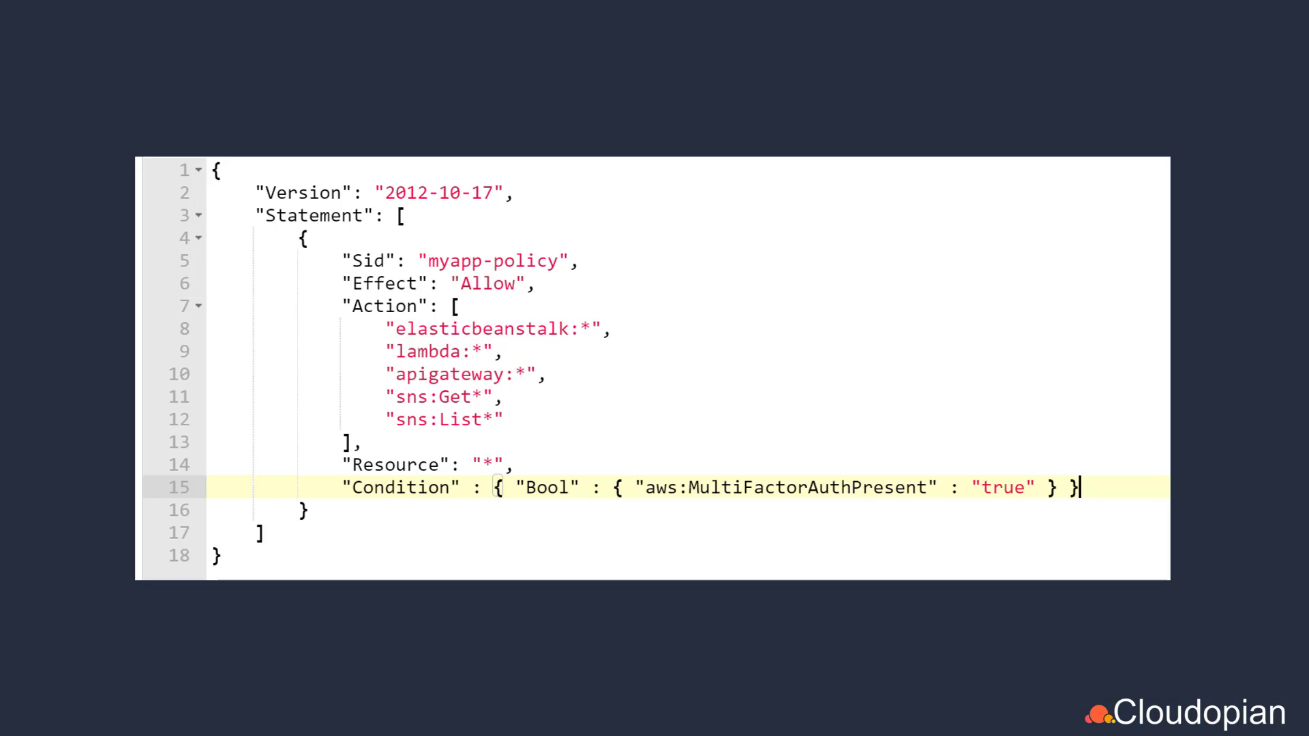
mouse_move(666, 245)
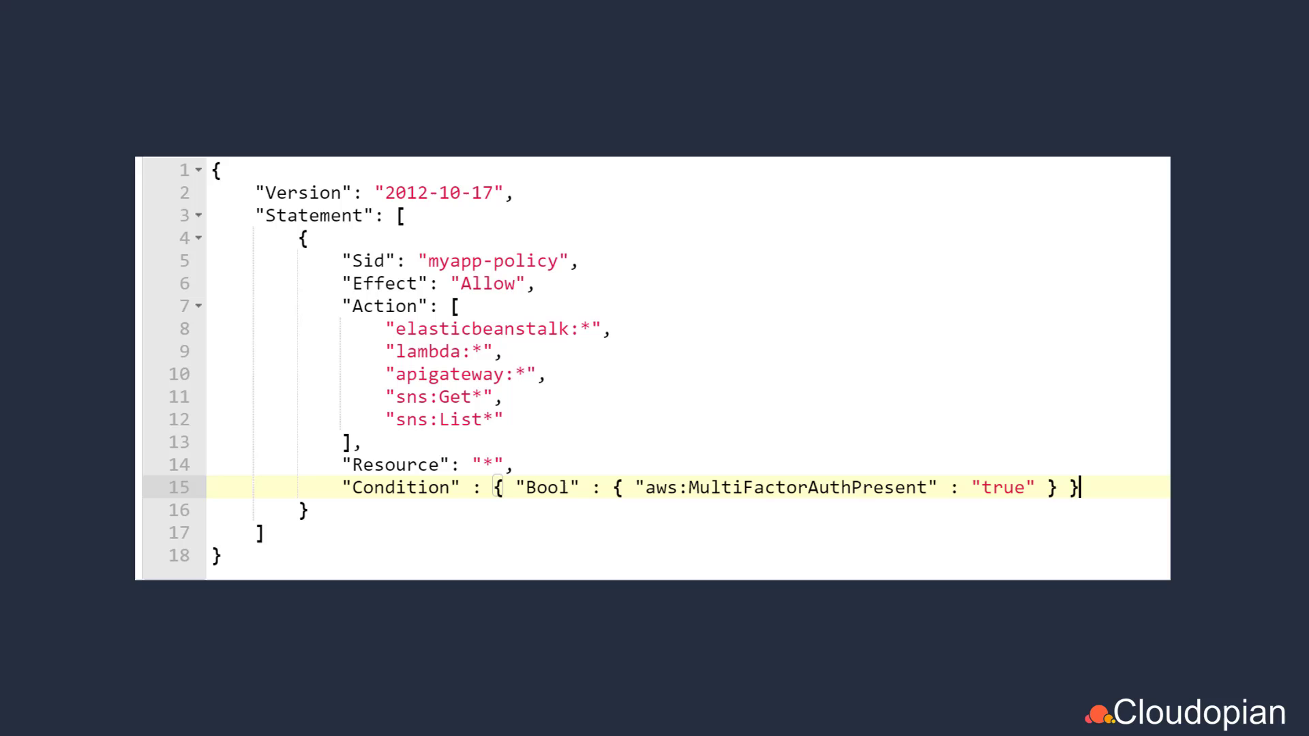
mouse_move(1108, 629)
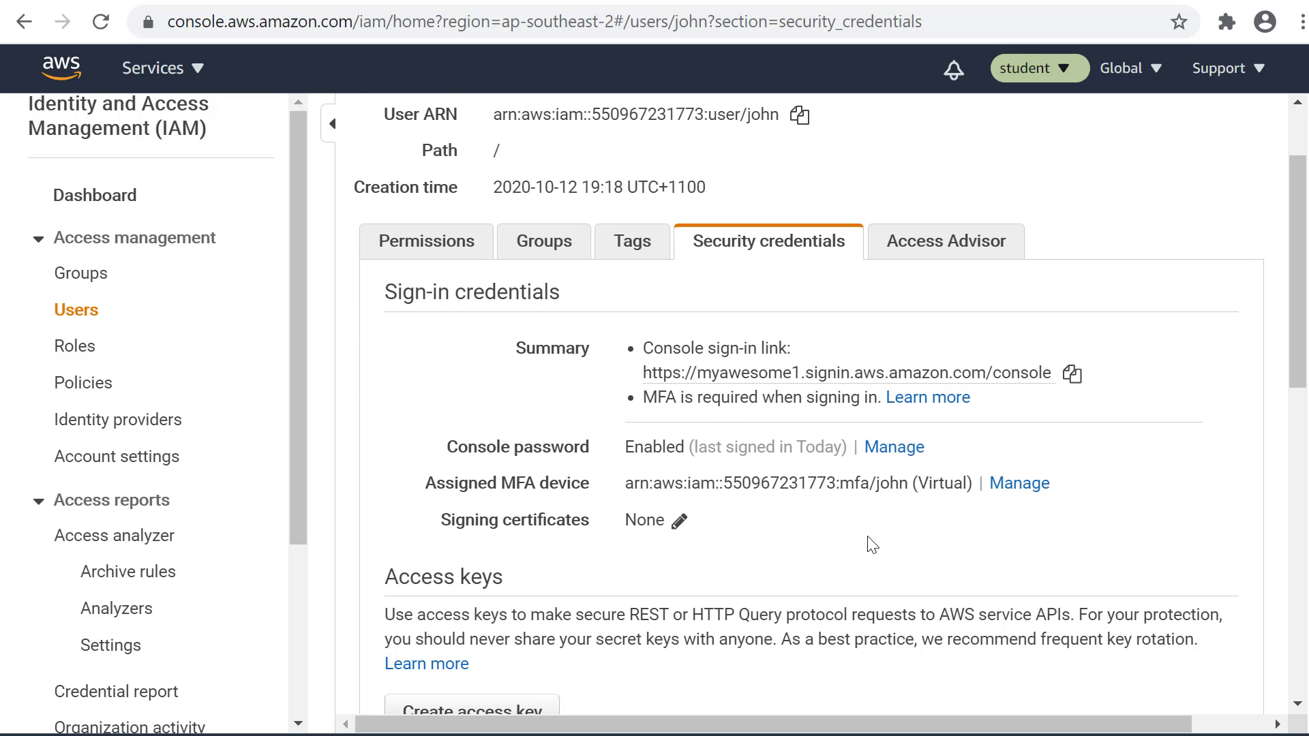
mouse_move(944, 561)
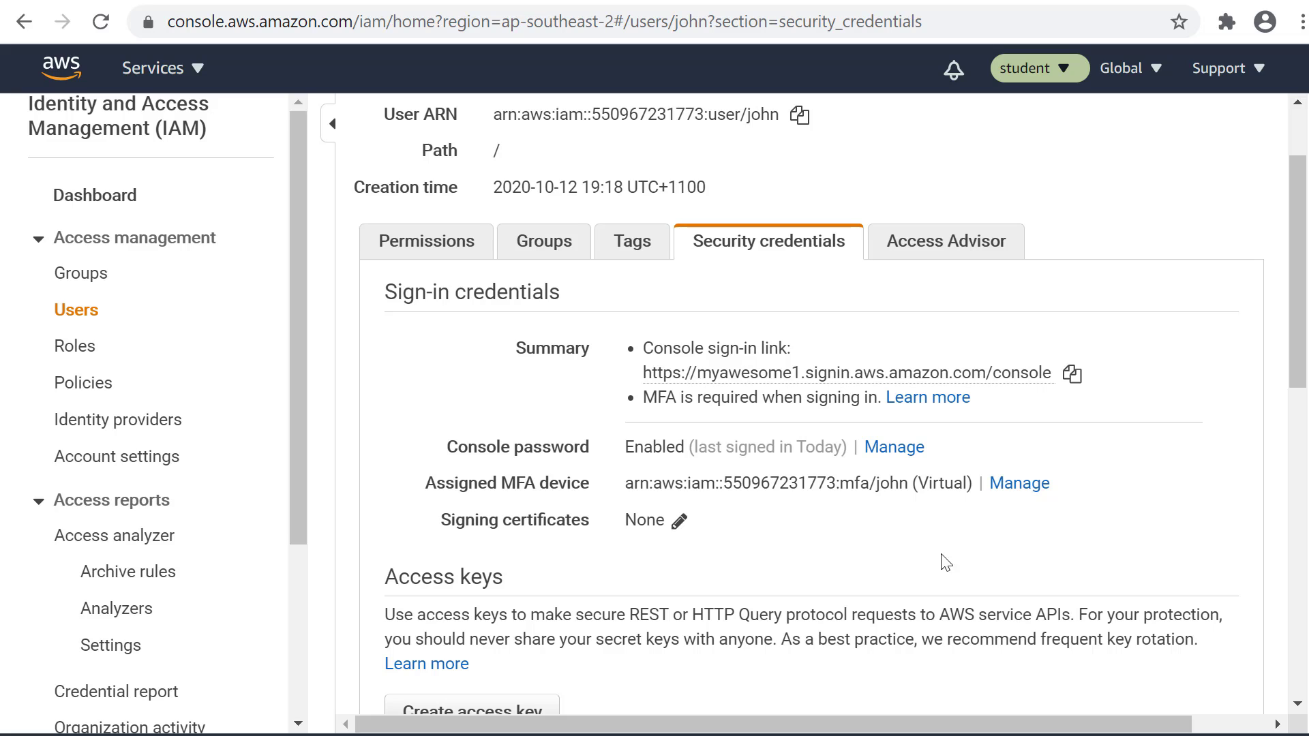
mouse_move(515, 395)
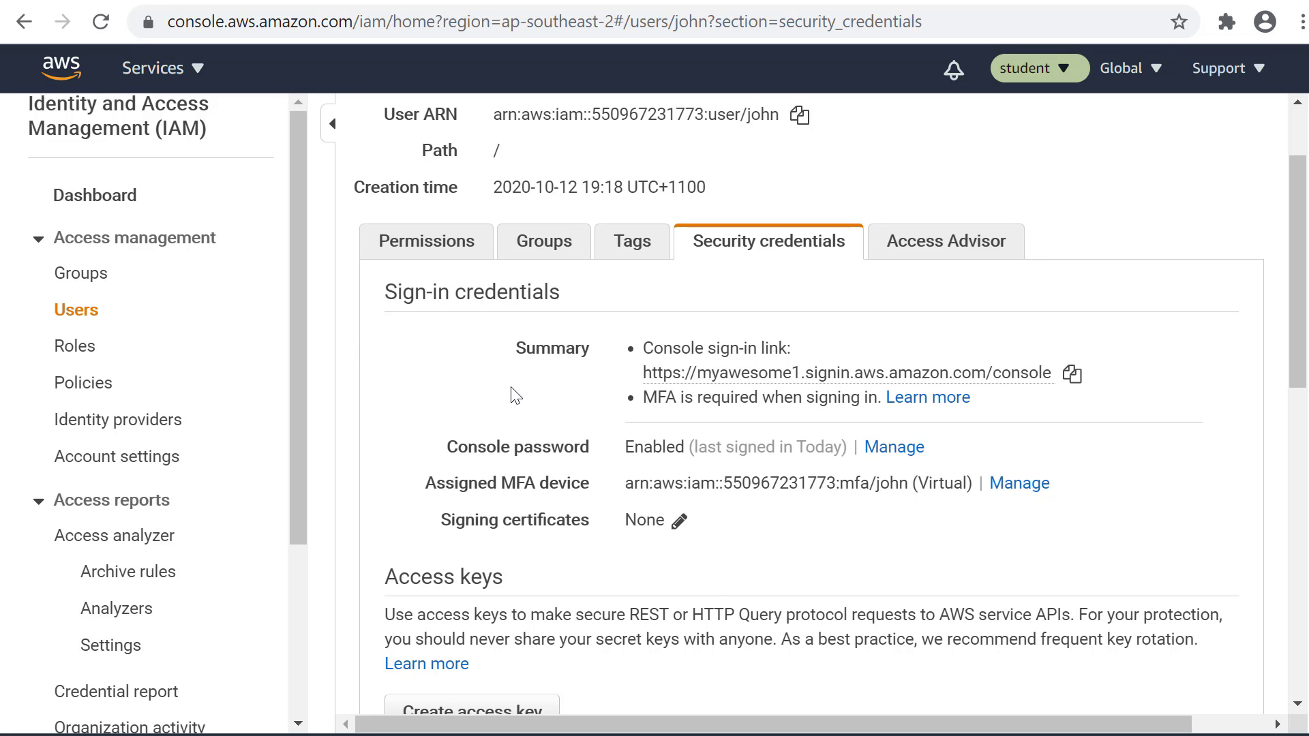
mouse_move(741, 618)
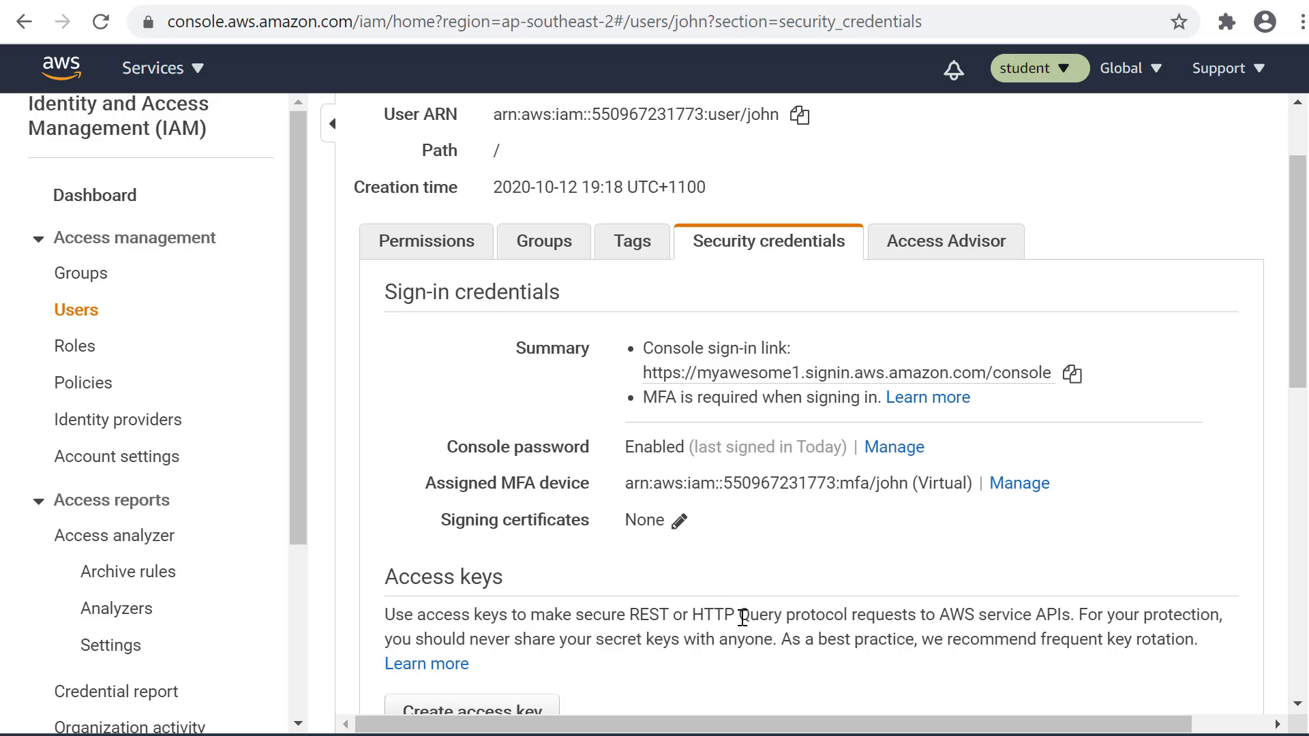
Remove john's virtual MFA device, then cancel out of the assignment choices
click(1019, 482)
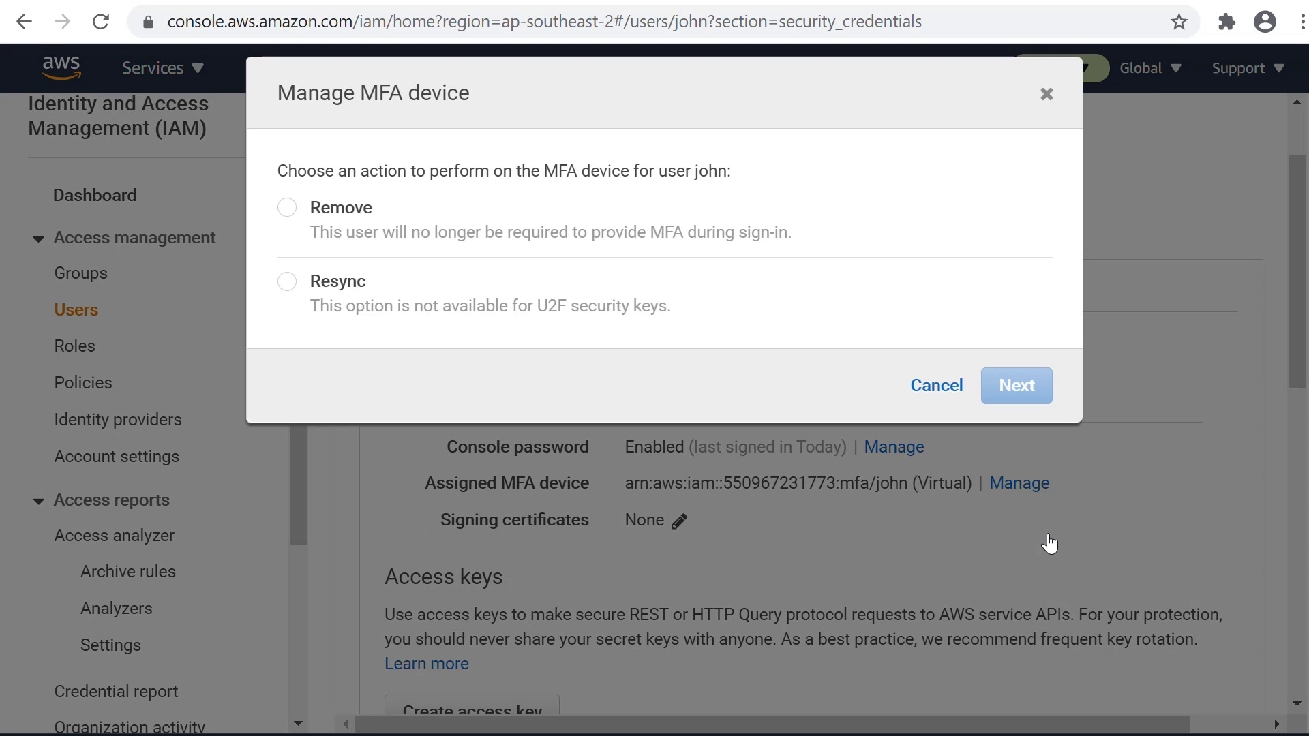
mouse_move(294, 219)
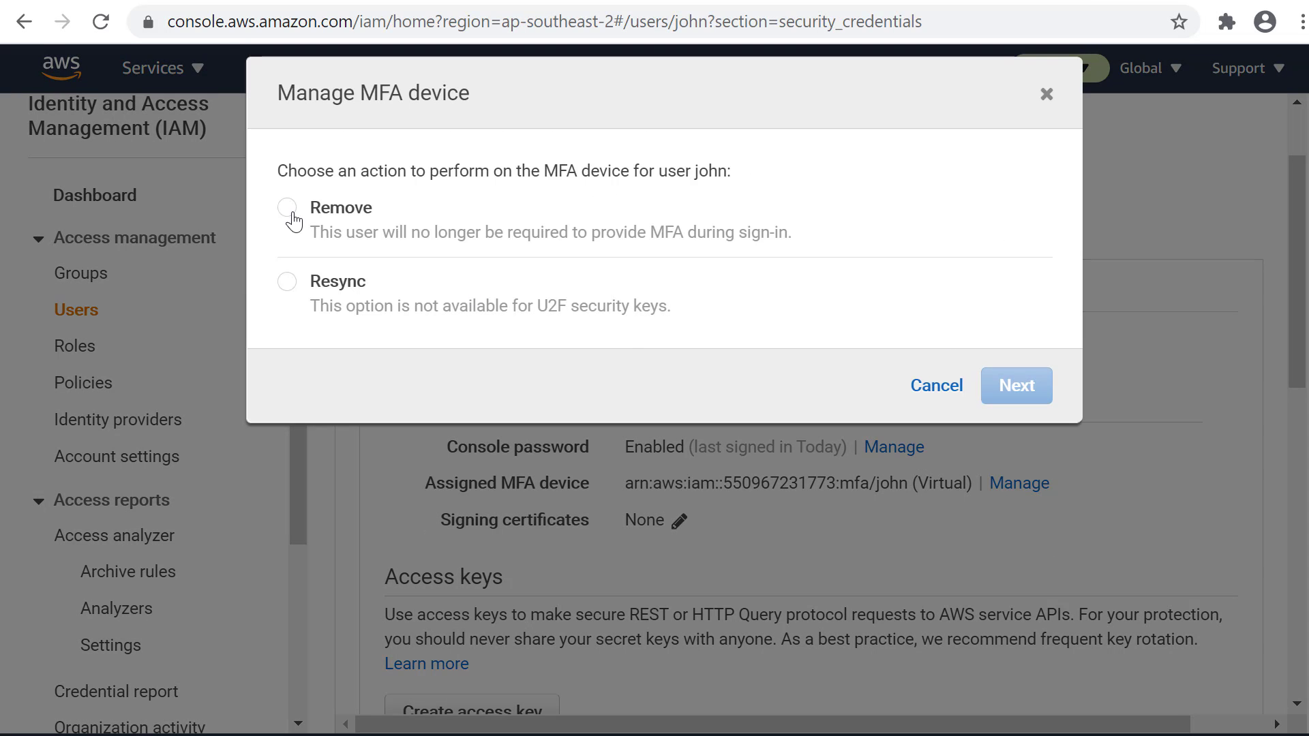
click(286, 208)
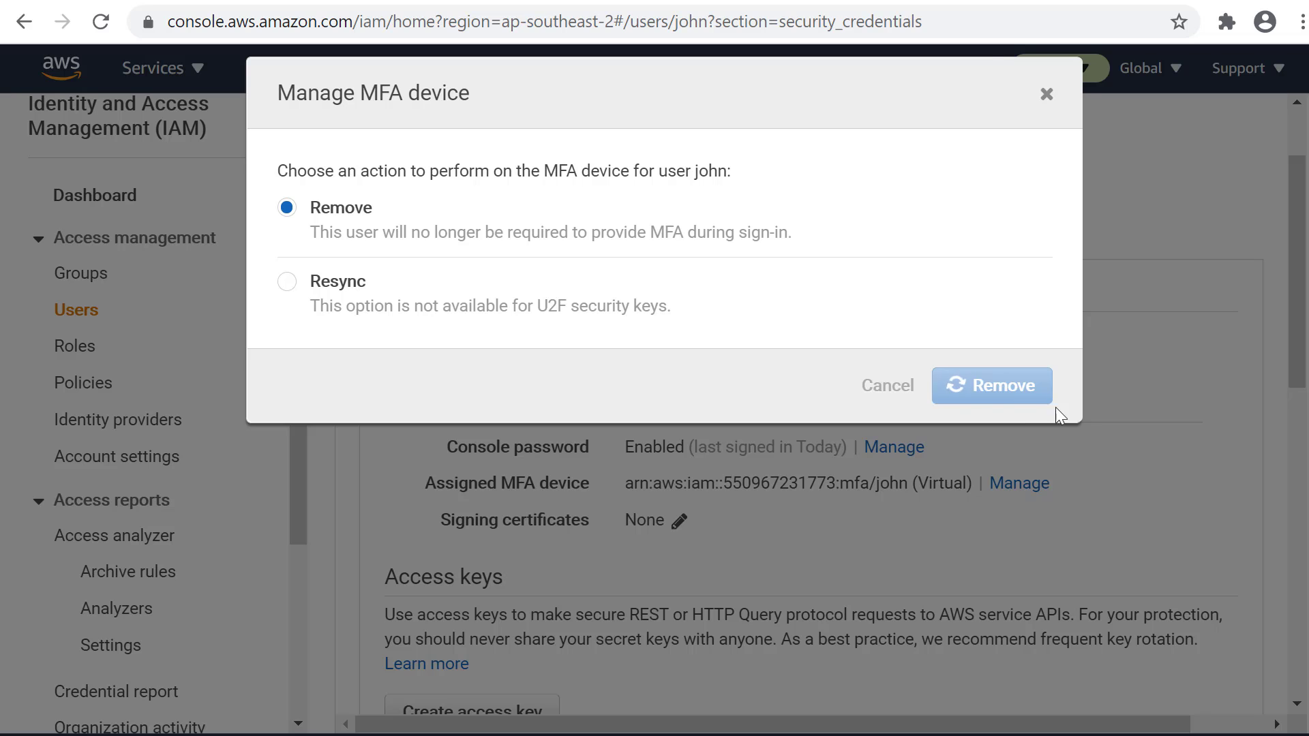
click(990, 384)
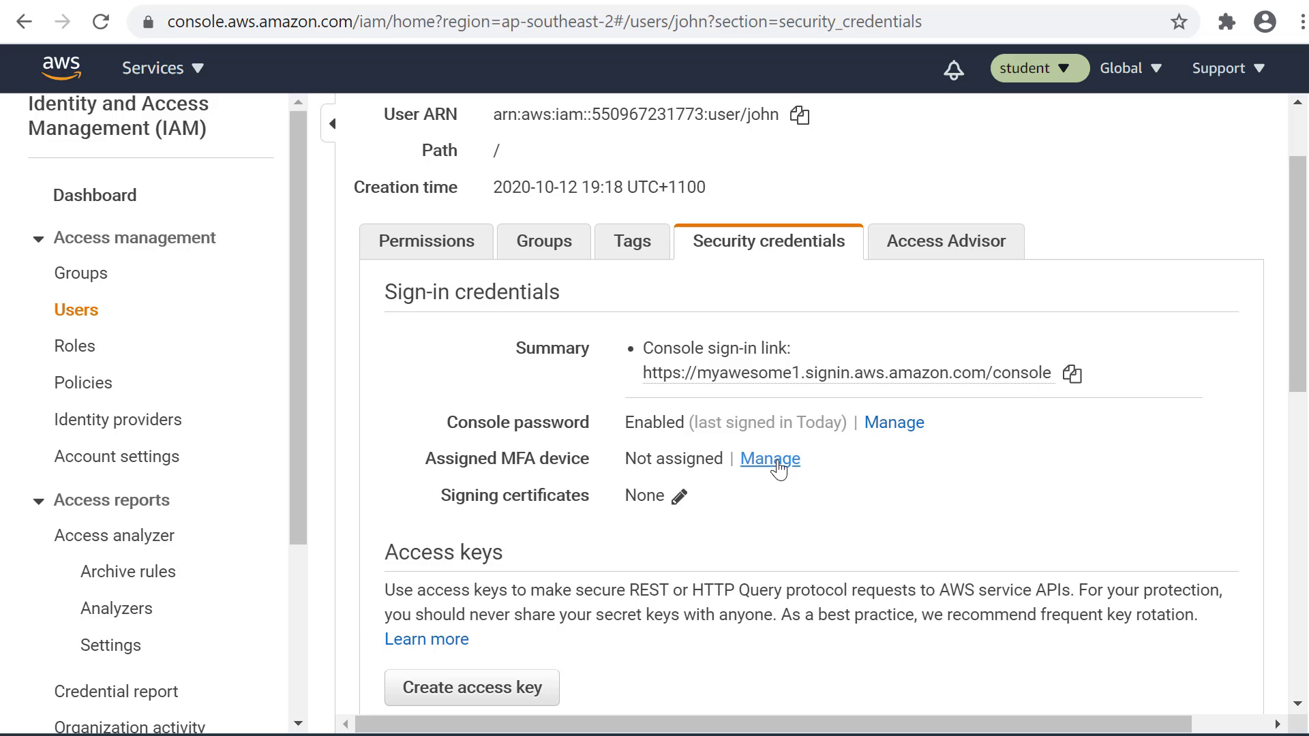
click(769, 458)
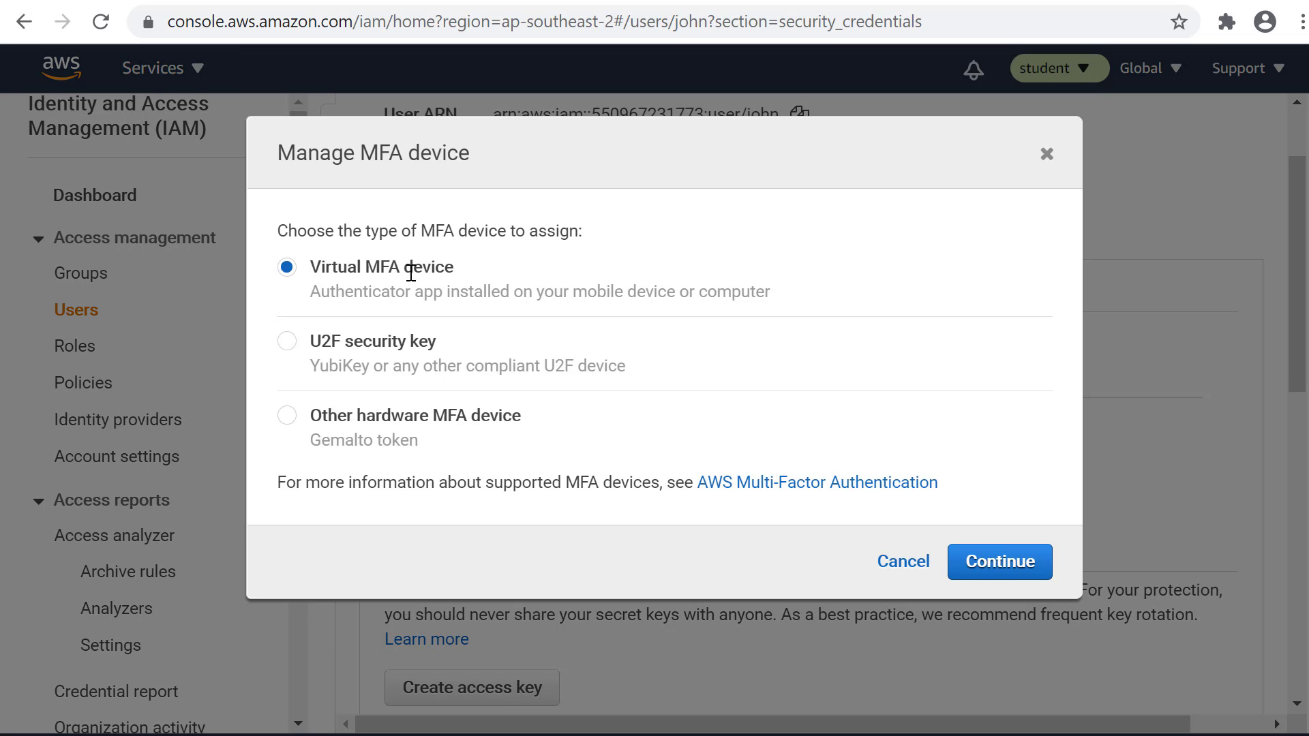
click(902, 561)
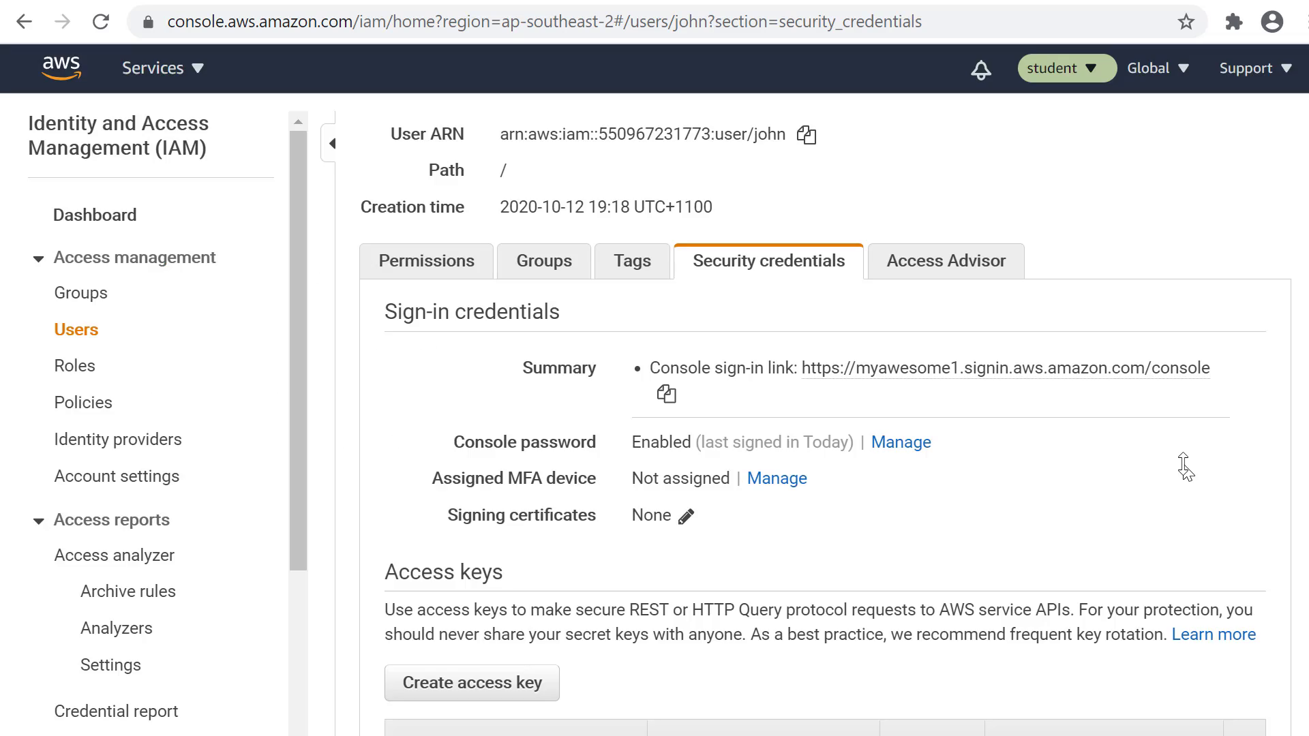
mouse_move(1039, 583)
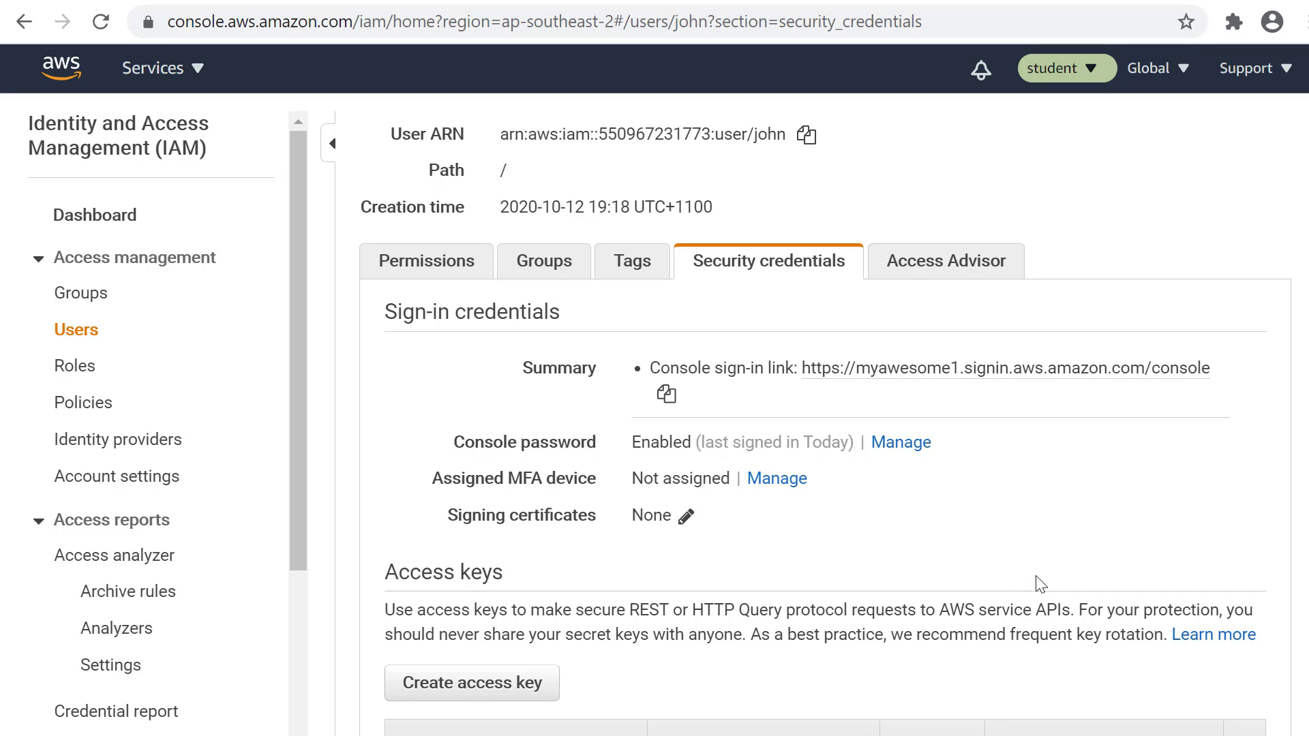
mouse_move(1056, 549)
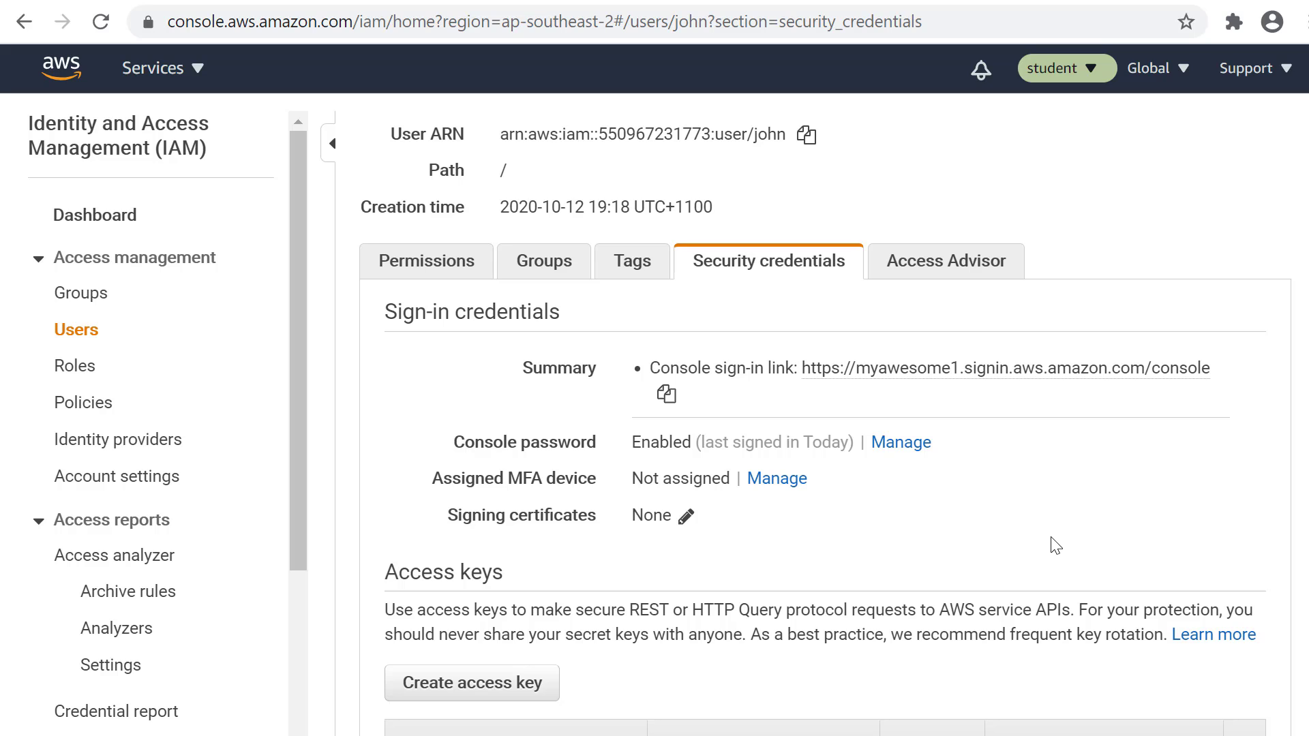
mouse_move(1047, 518)
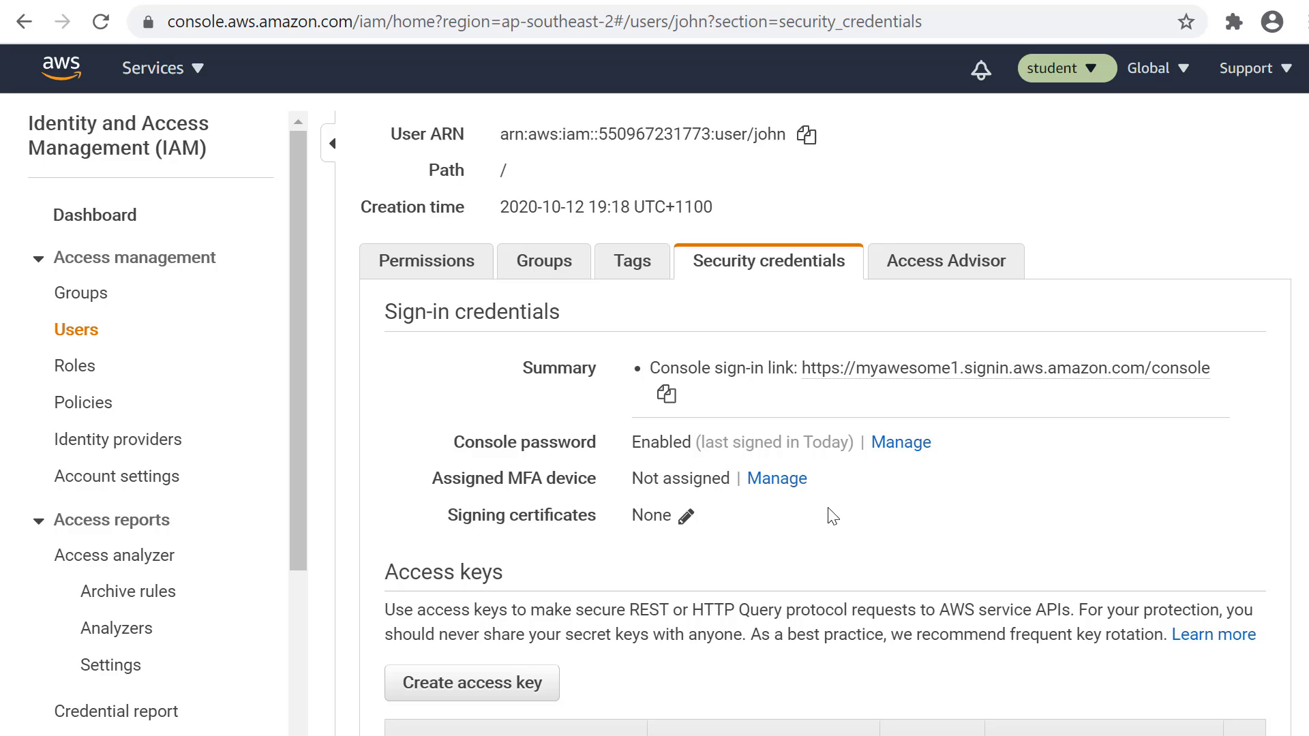
mouse_move(993, 568)
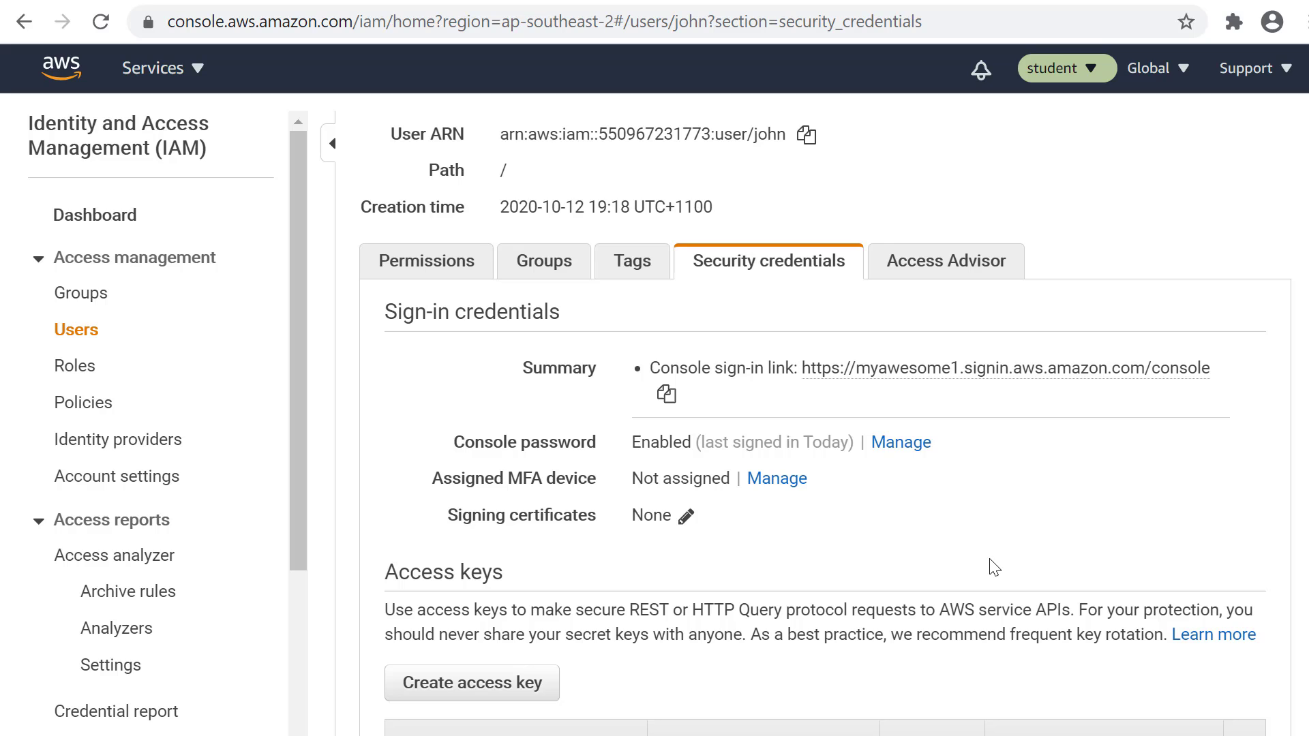
mouse_move(1008, 465)
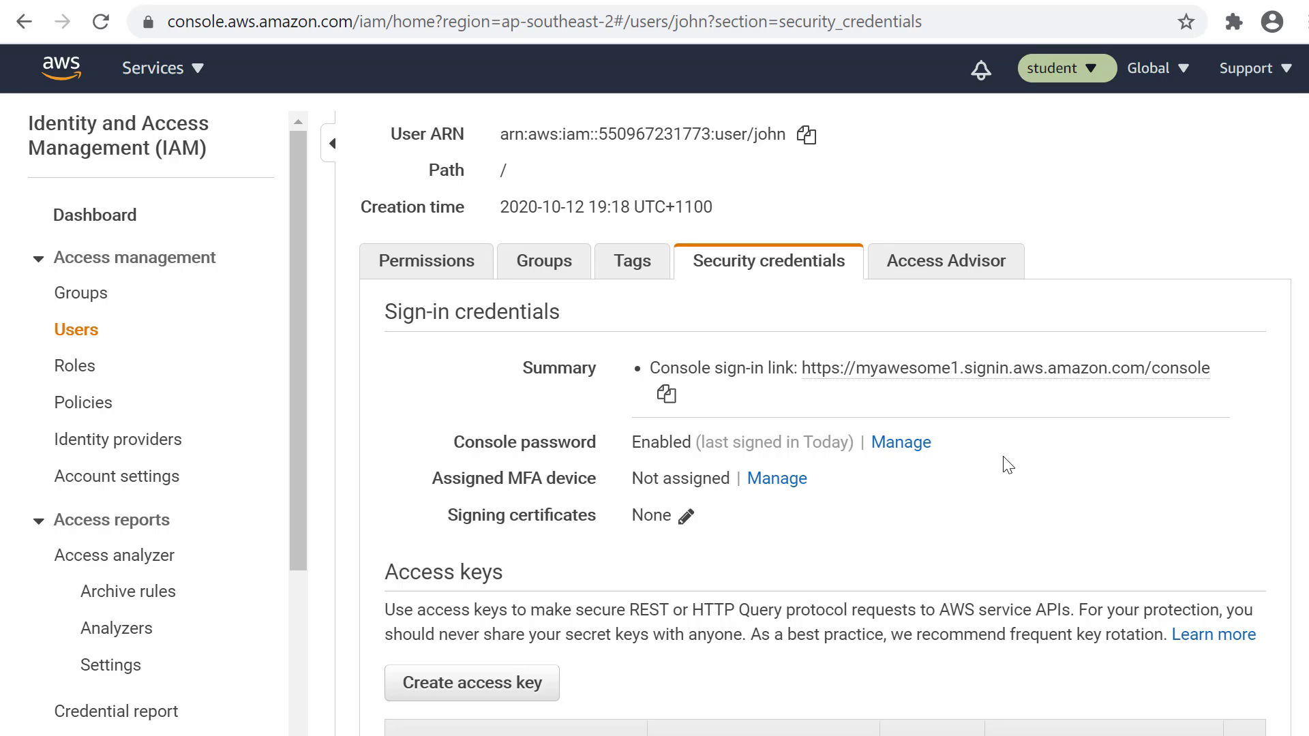
mouse_move(1023, 482)
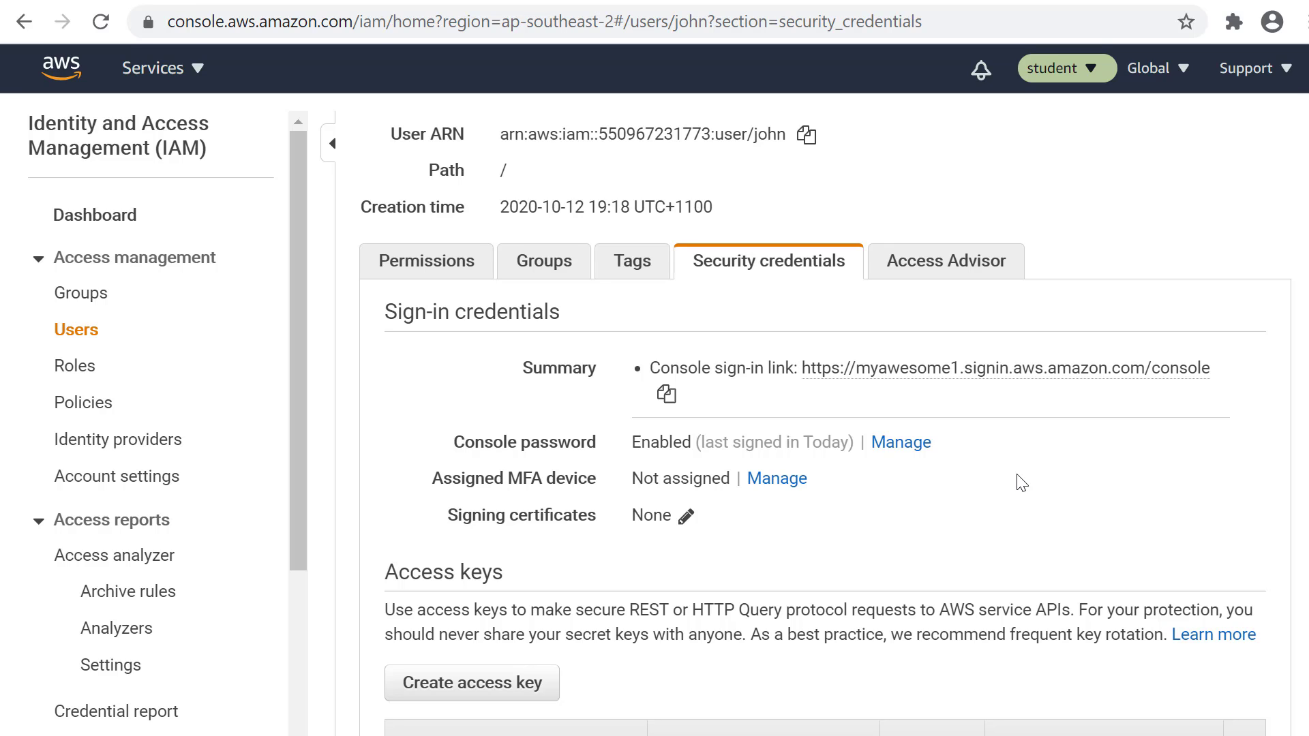
mouse_move(832, 574)
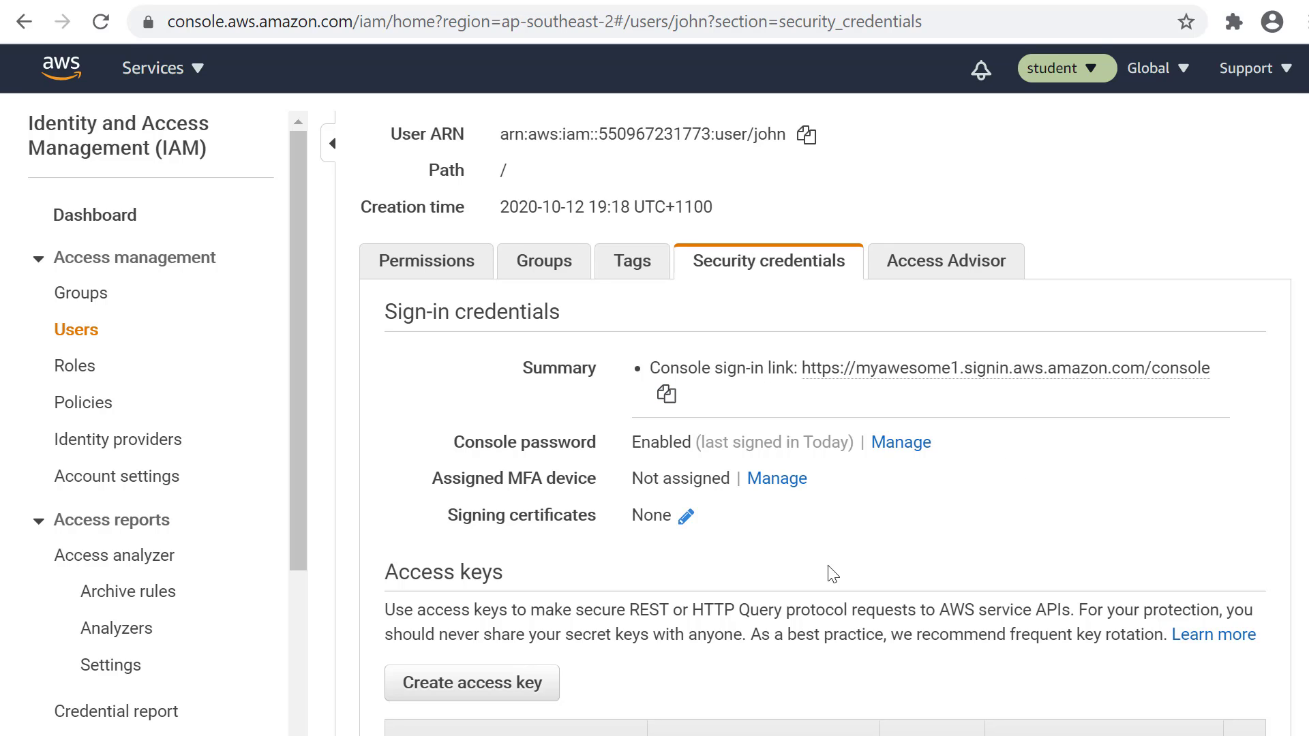